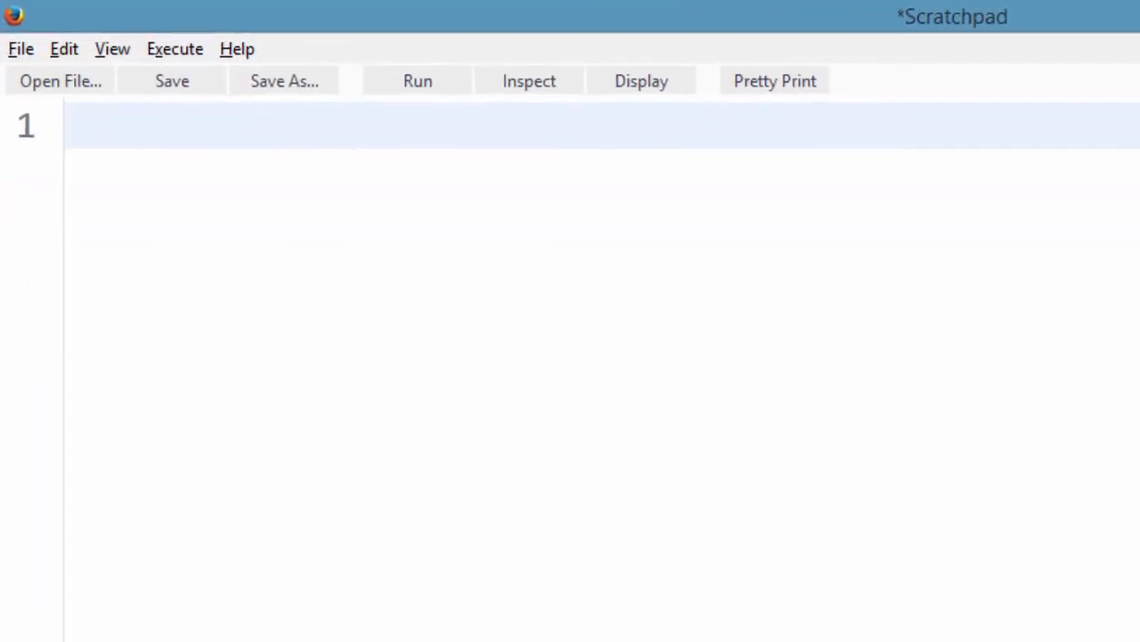
# Write console.log("First Line here \n" as the start of the three-line string call.
pyautogui.write('console.log("First Line here \\n"')
pyautogui.write('"Then second line follows \\n" +')
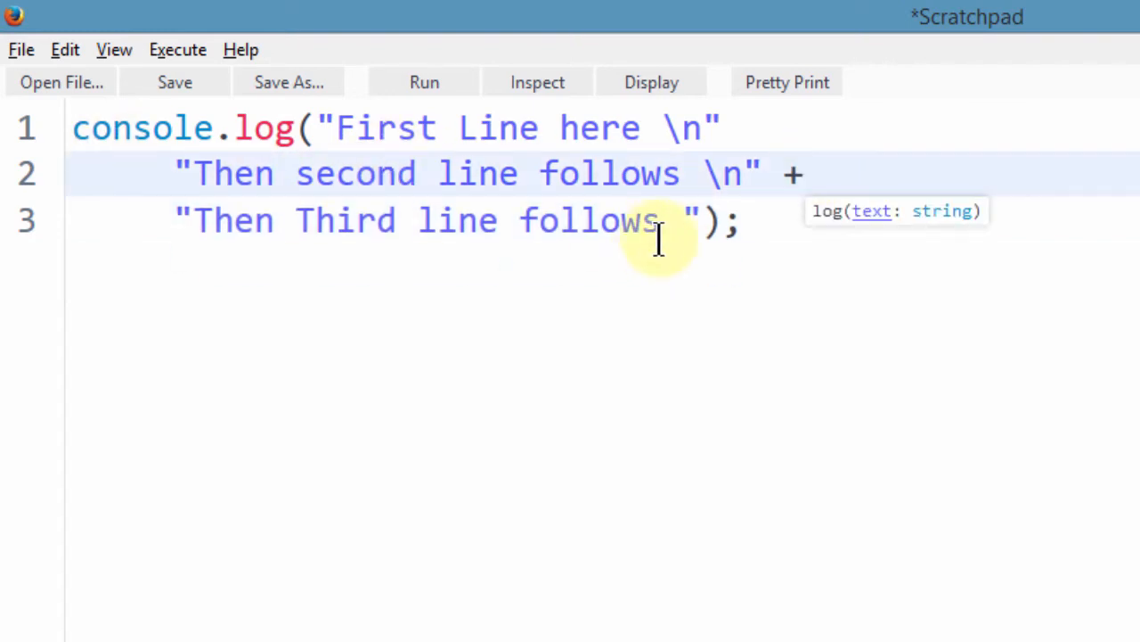
pyautogui.click(734, 221)
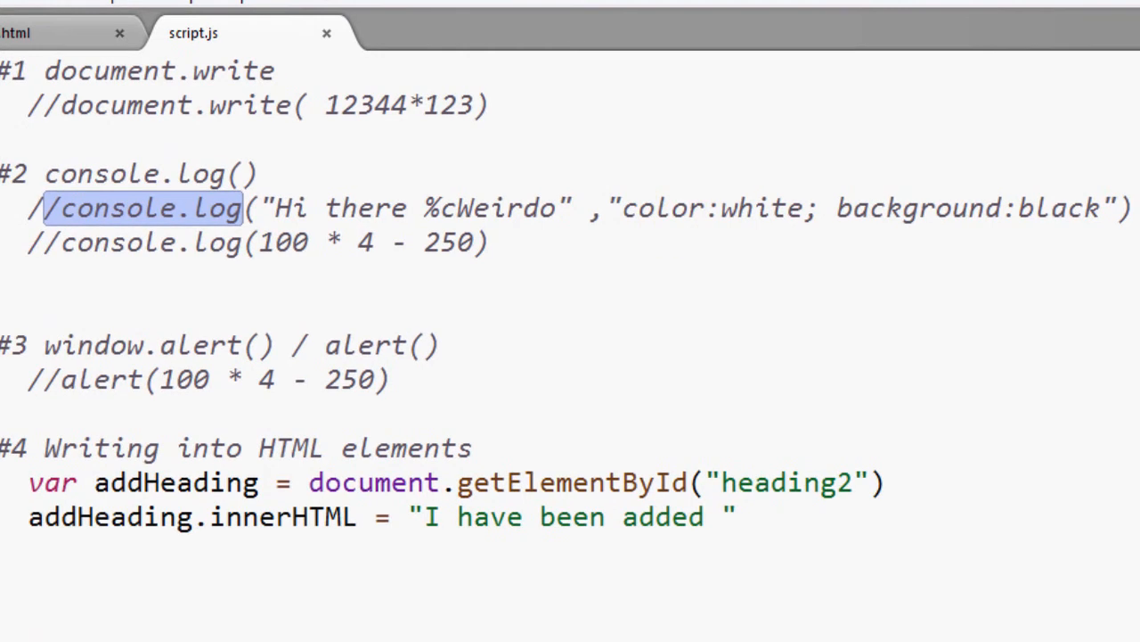
pyautogui.moveTo(228, 306)
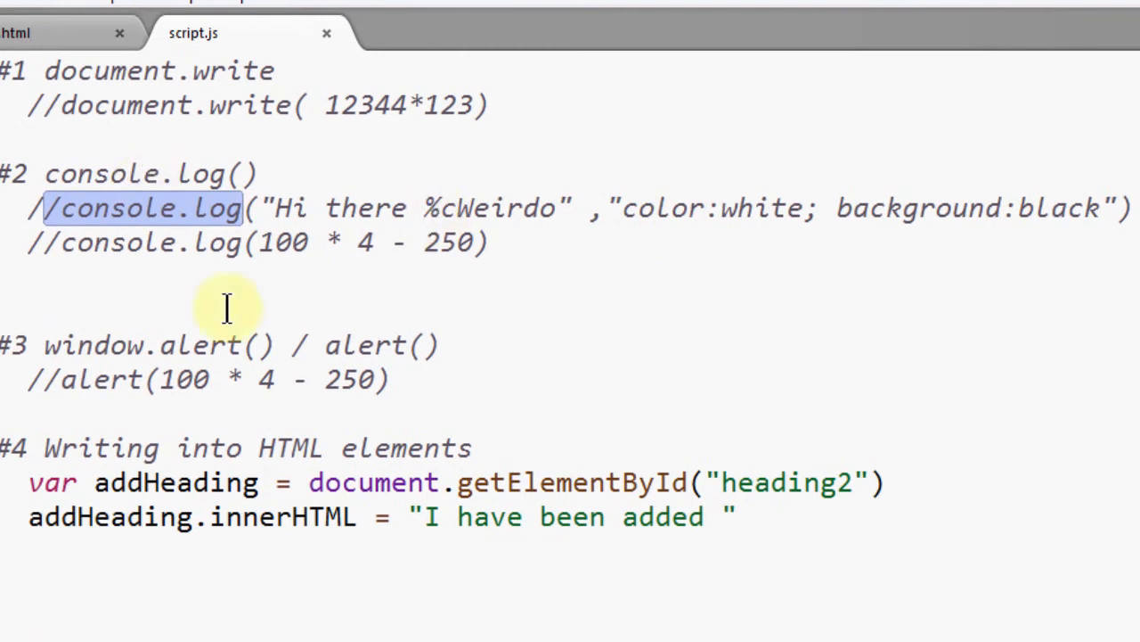
pyautogui.moveTo(211, 467)
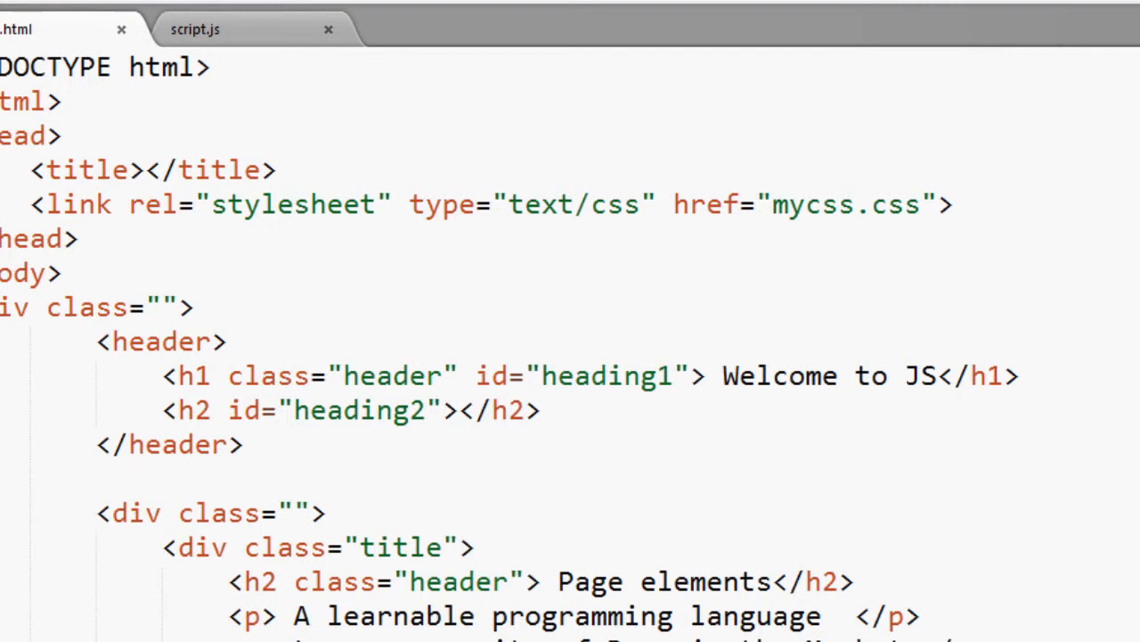
# Scroll the HTML page file in Sublime Text to view the empty h2 heading2.
pyautogui.scroll(-3)
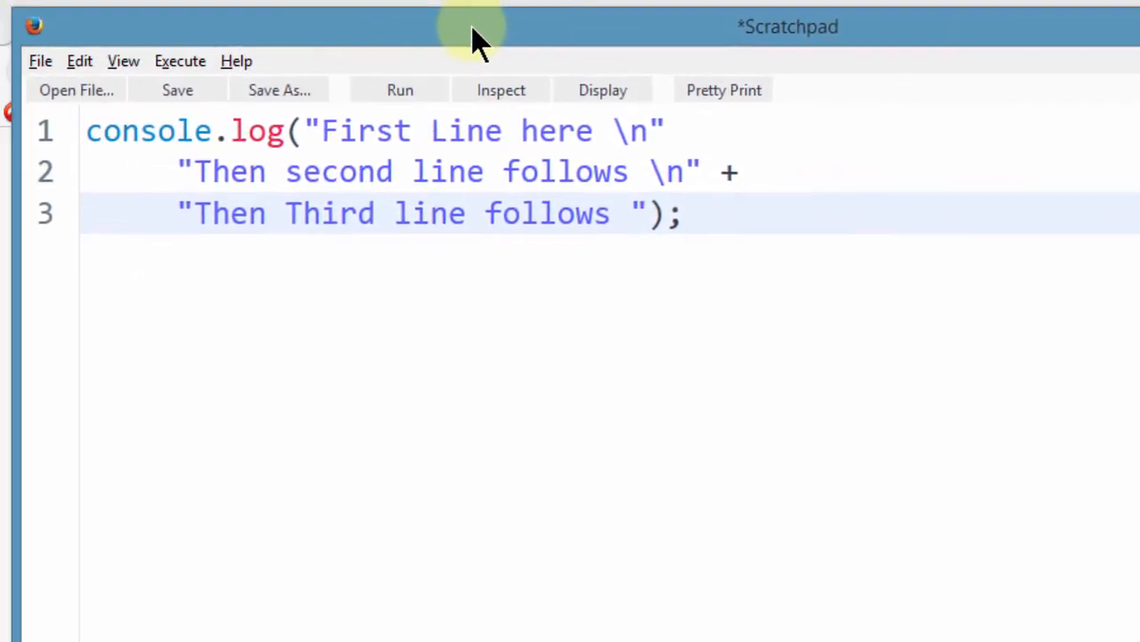
pyautogui.moveTo(307, 171)
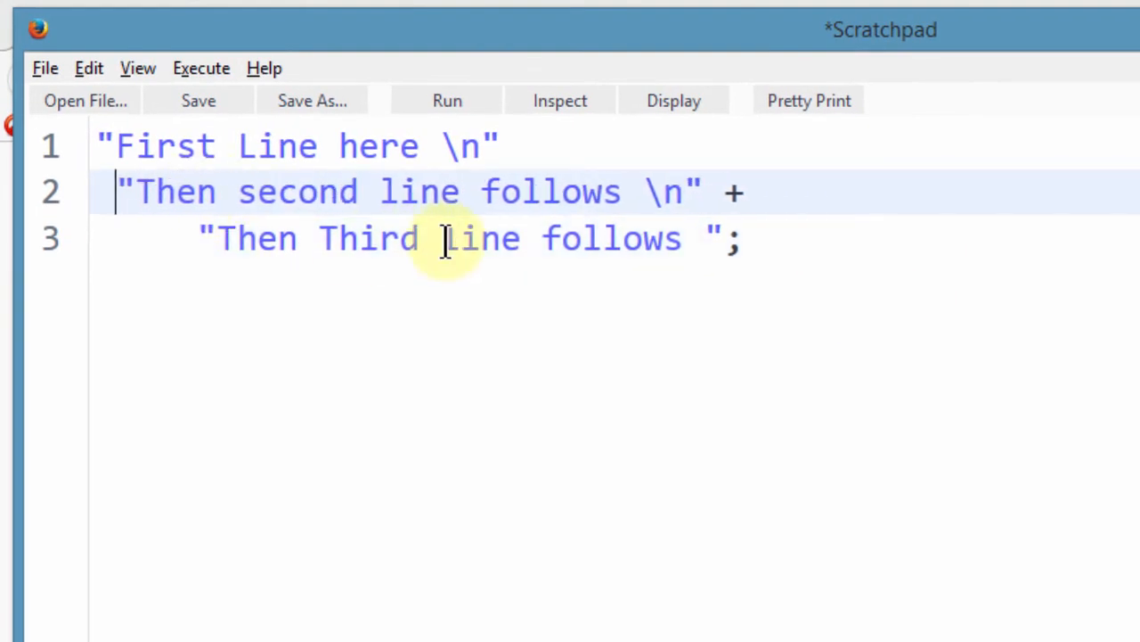
# Remove the console.log( wrapper and indentation, leaving three left-aligned quoted strings.
pyautogui.click(329, 294)
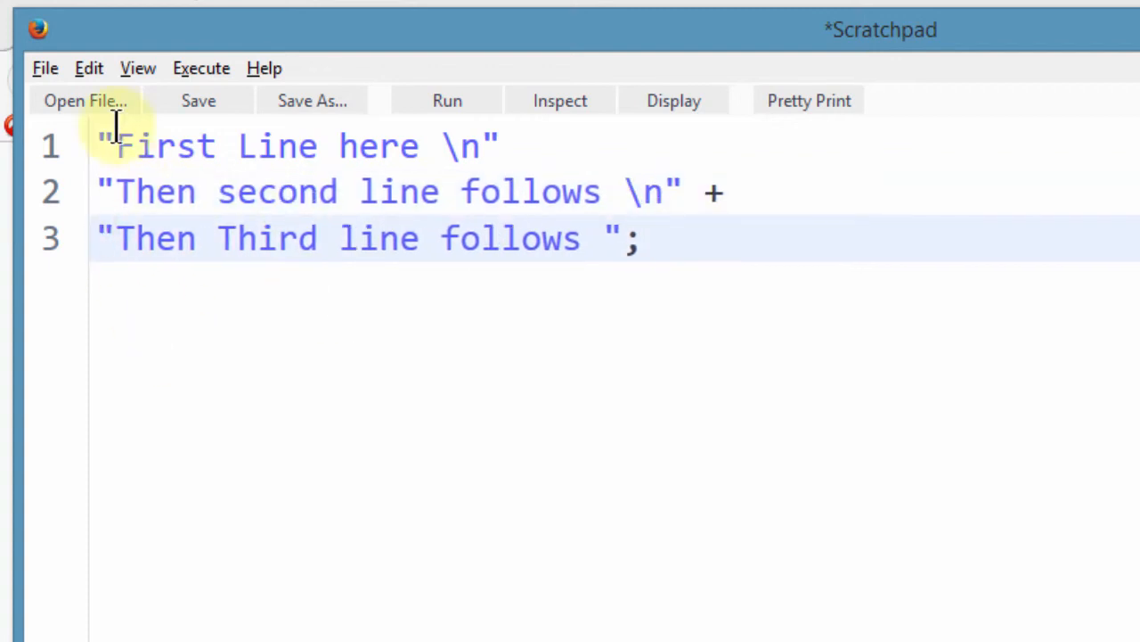
pyautogui.moveTo(253, 174)
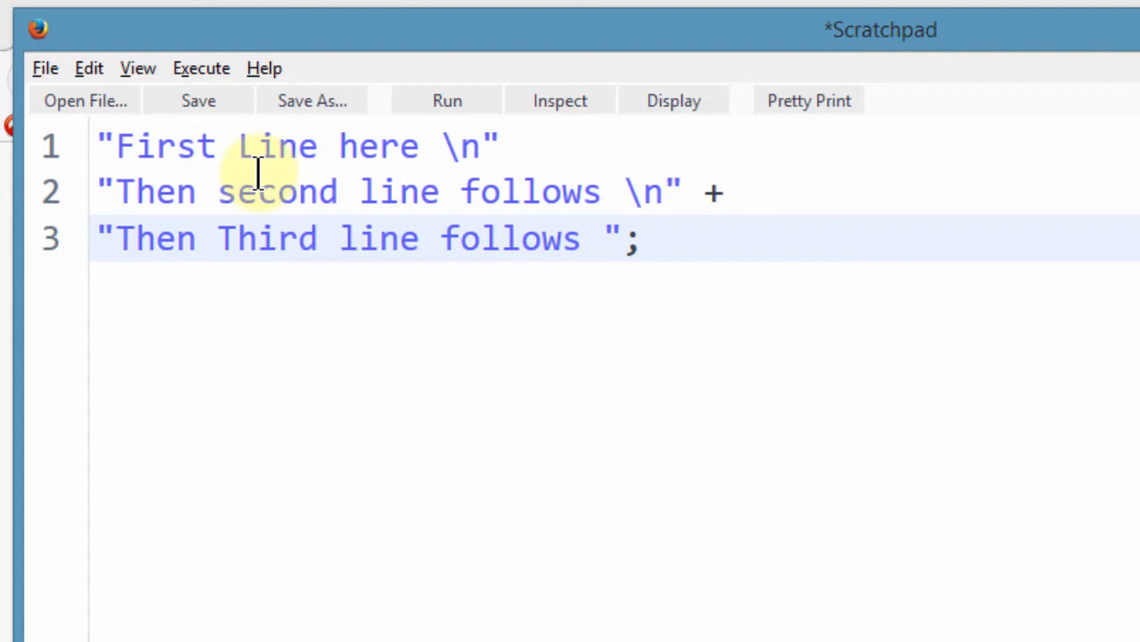
pyautogui.click(642, 239)
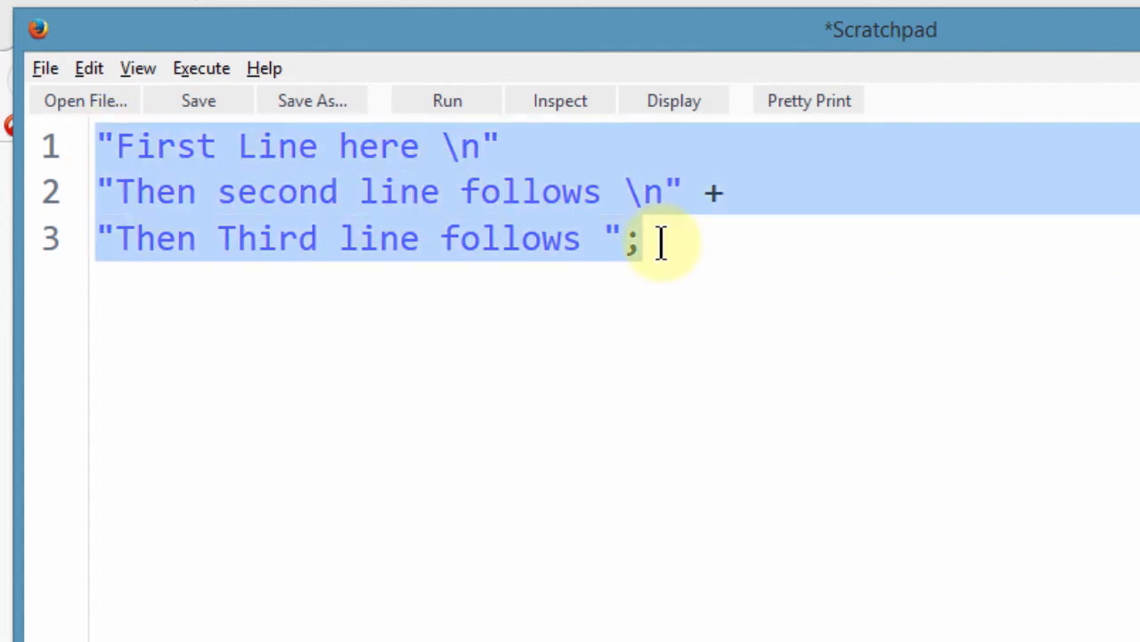
pyautogui.click(645, 239)
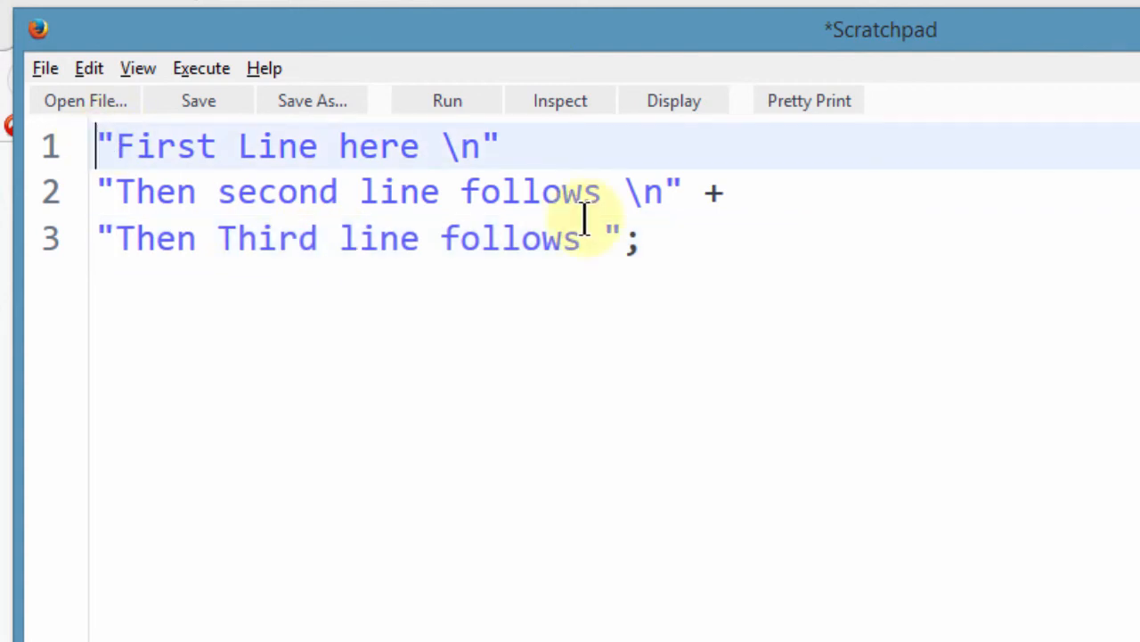
pyautogui.moveTo(368, 253)
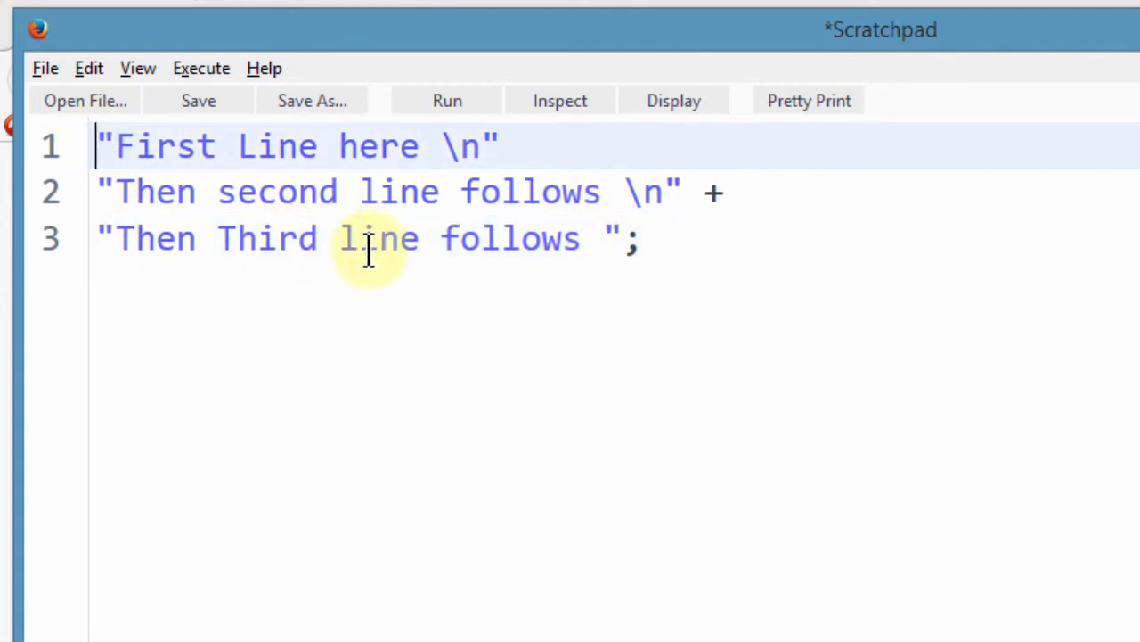
pyautogui.click(438, 144)
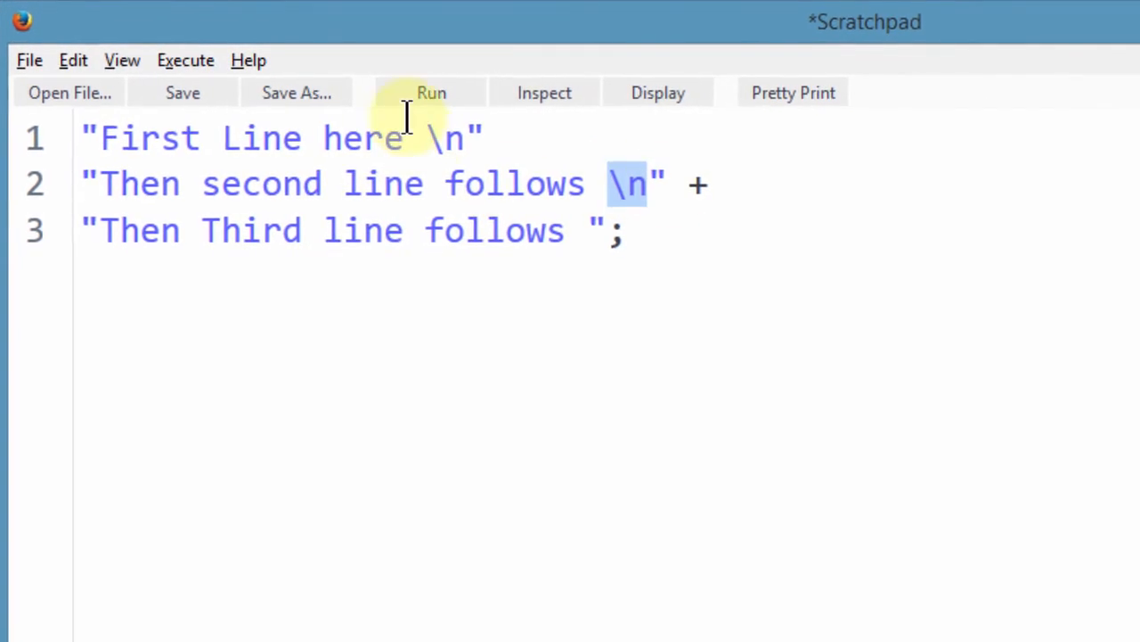
# Add + after the first string and Display the result as three commented lines.
pyautogui.click(620, 230)
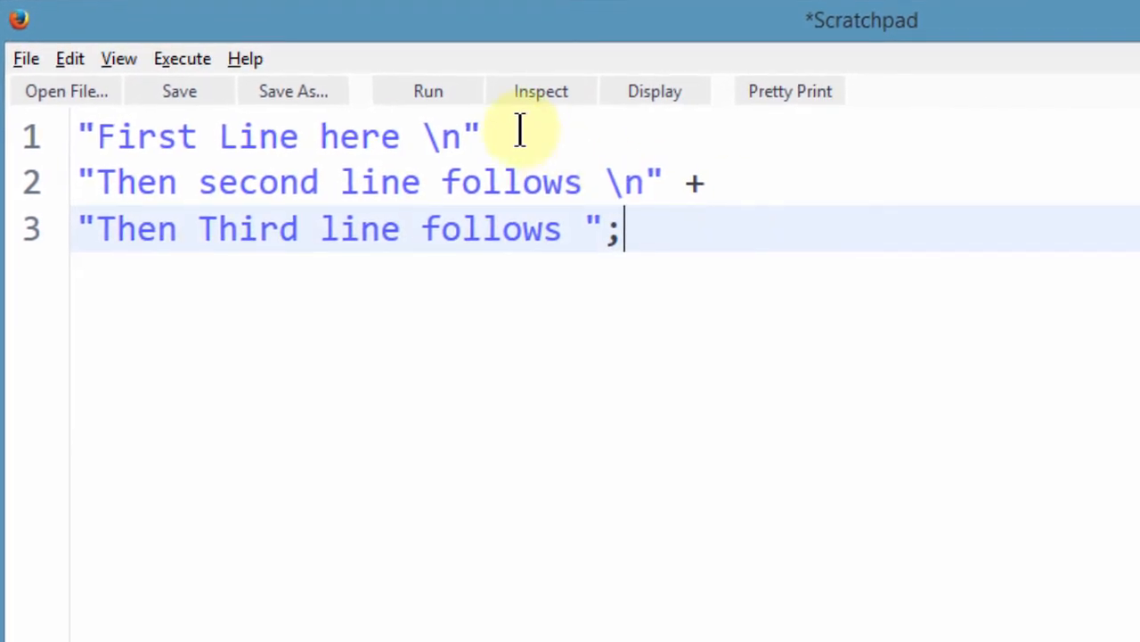
pyautogui.click(503, 136)
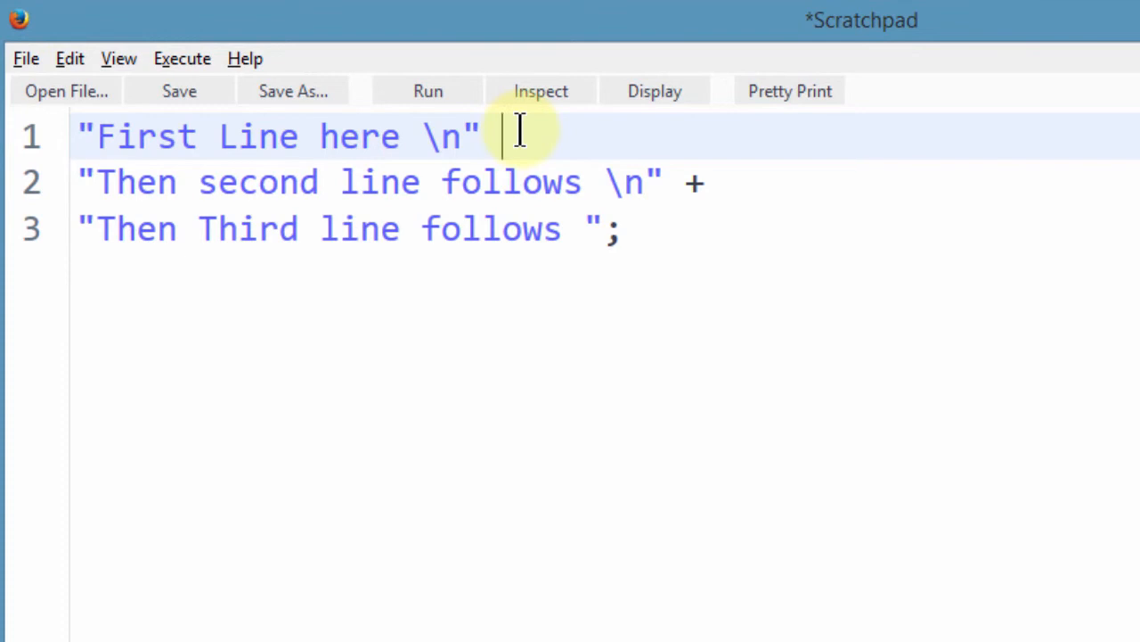
pyautogui.write('+')
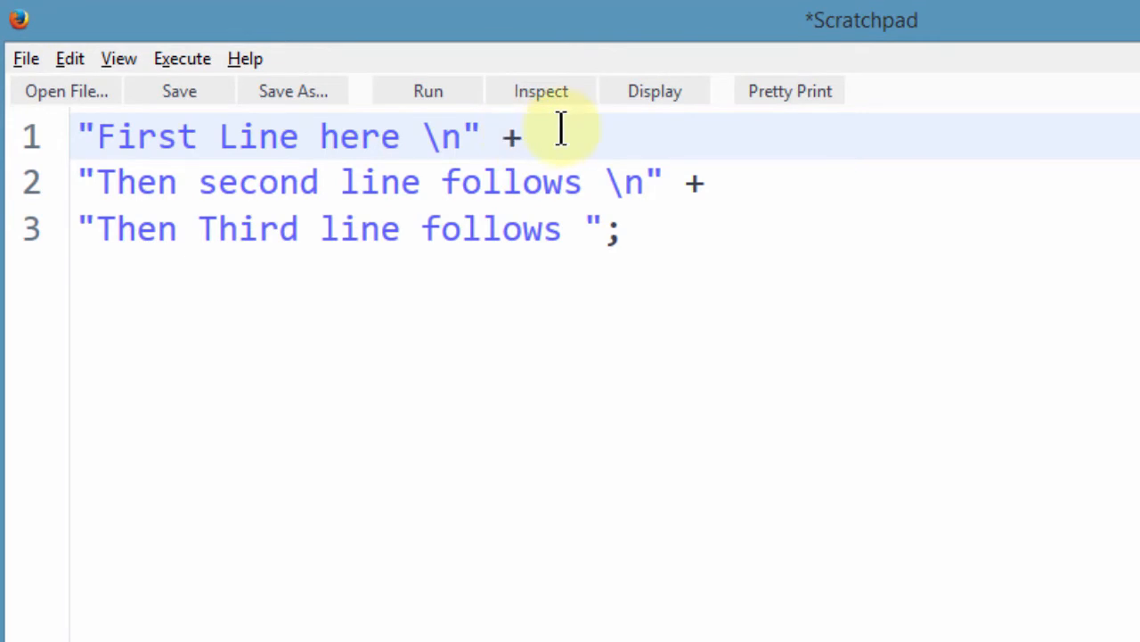
pyautogui.moveTo(460, 211)
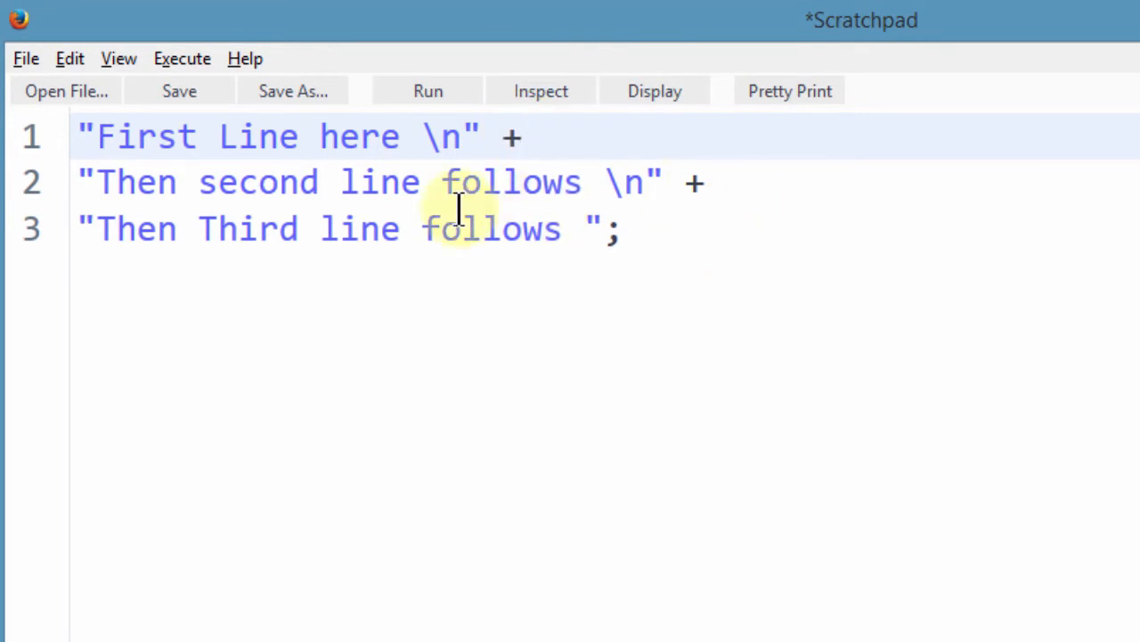
pyautogui.click(624, 228)
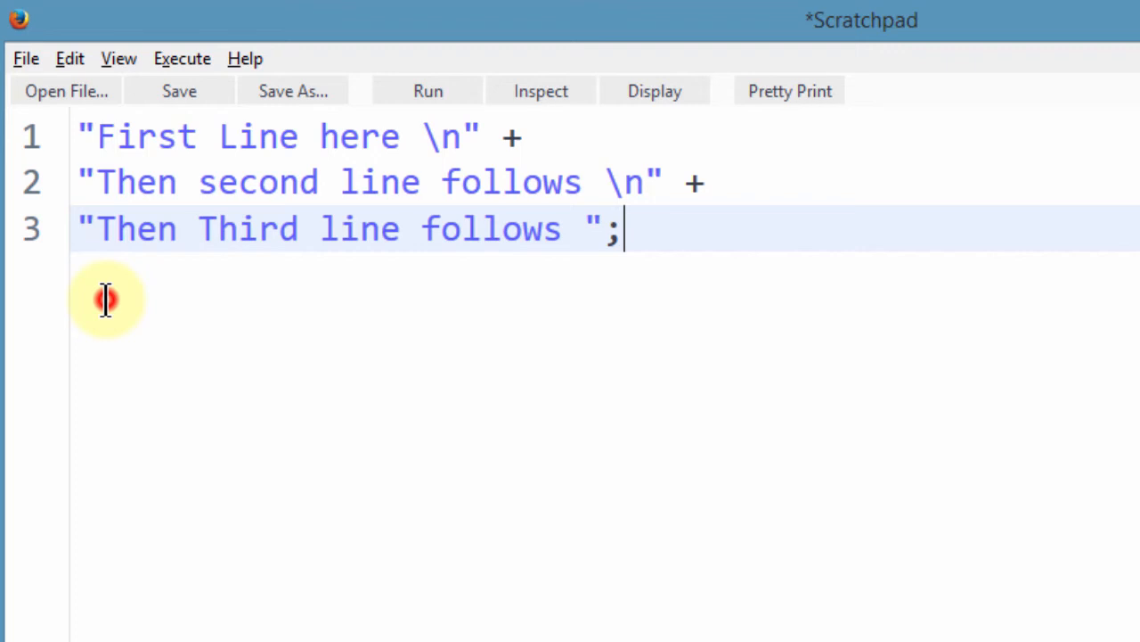
pyautogui.moveTo(648, 271)
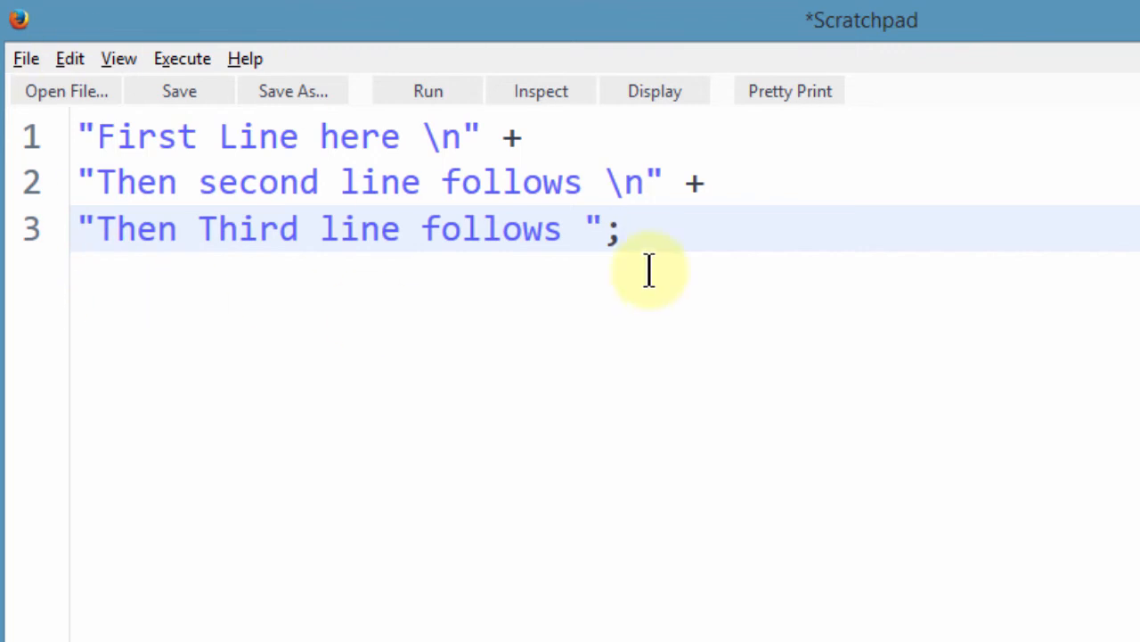
pyautogui.click(654, 89)
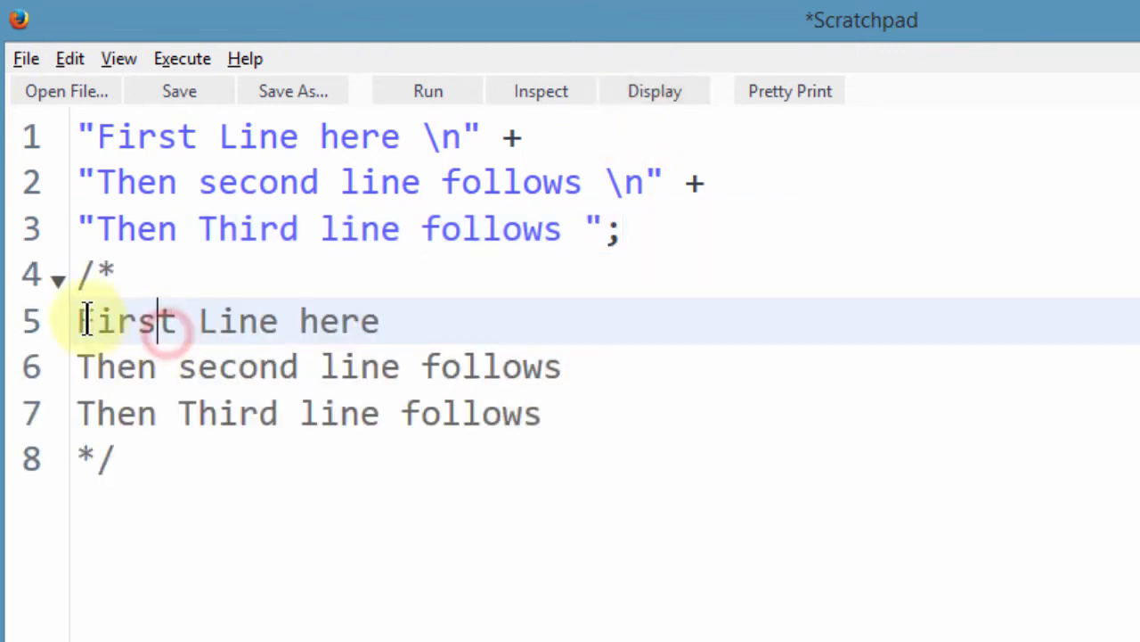
pyautogui.moveTo(510, 139)
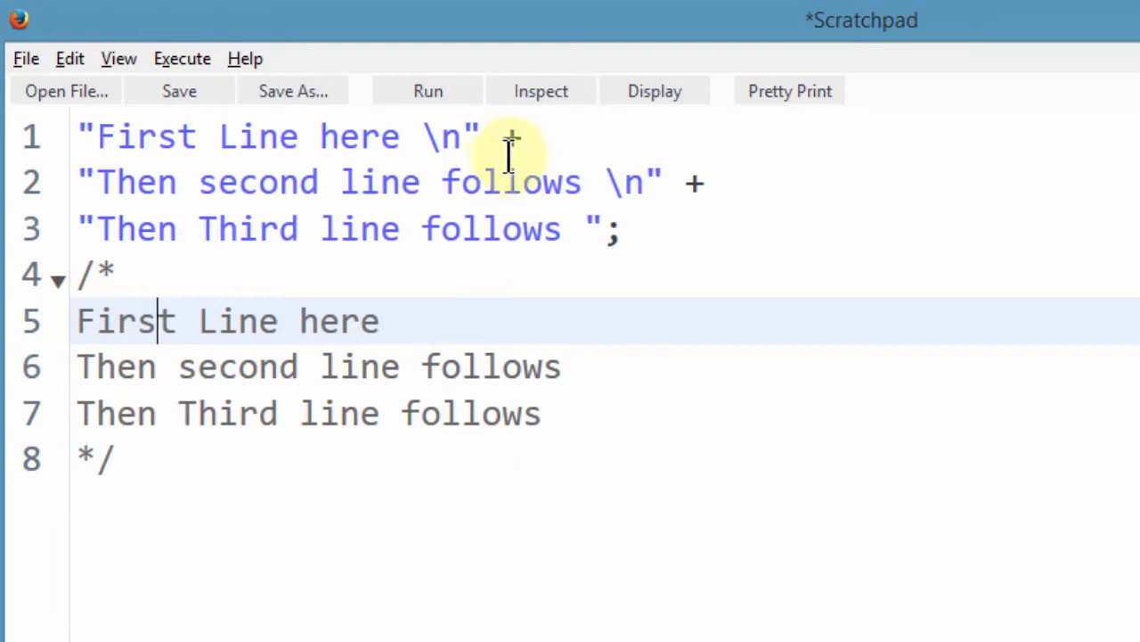
pyautogui.moveTo(425, 128)
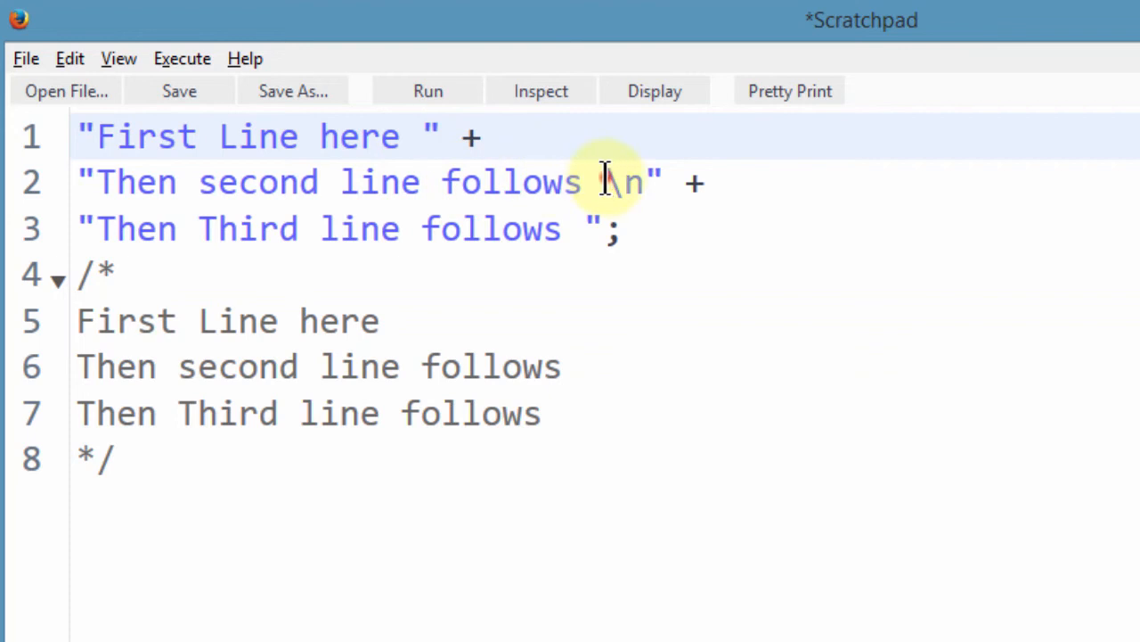
# Delete the \n escapes and Display the strings joined into one single line.
pyautogui.press('Backspace')
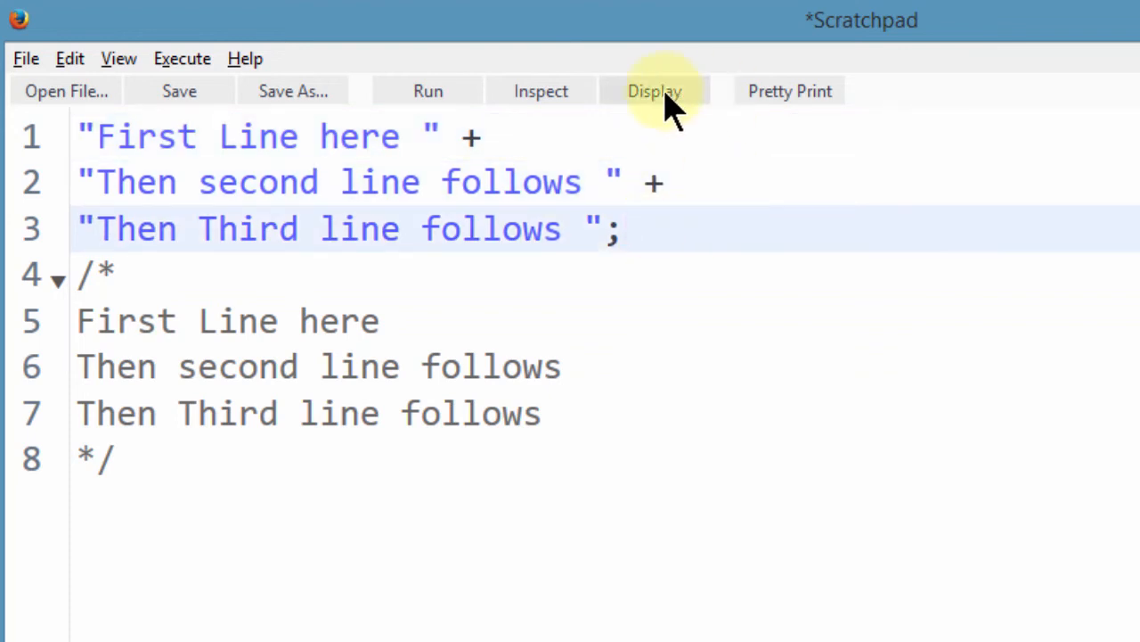
pyautogui.click(654, 89)
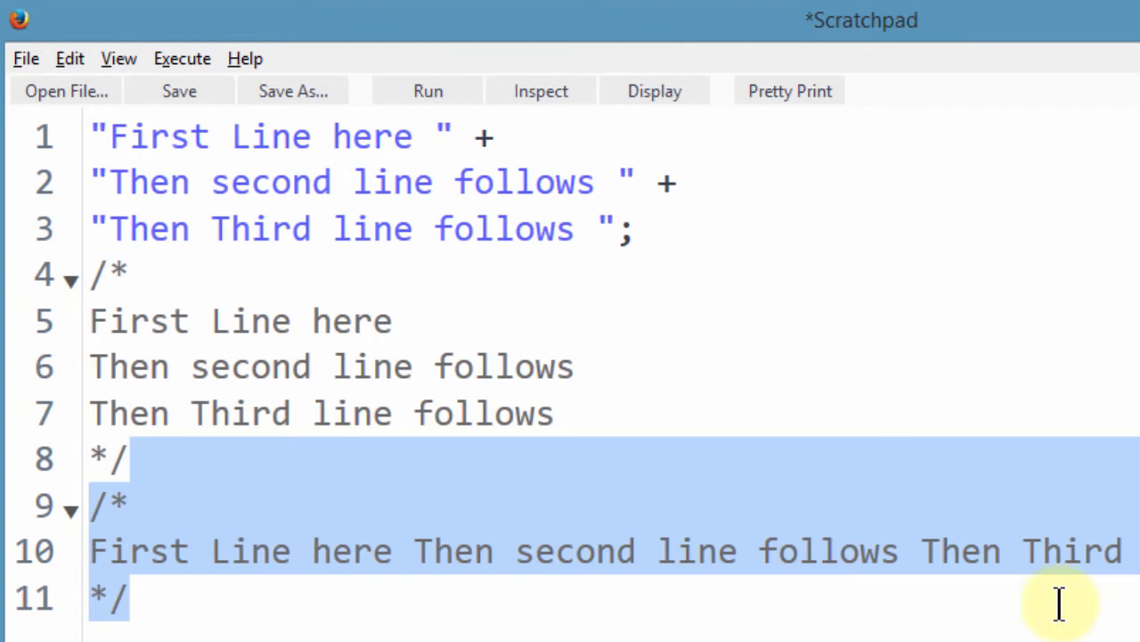
pyautogui.moveTo(738, 350)
pyautogui.write('\\n')
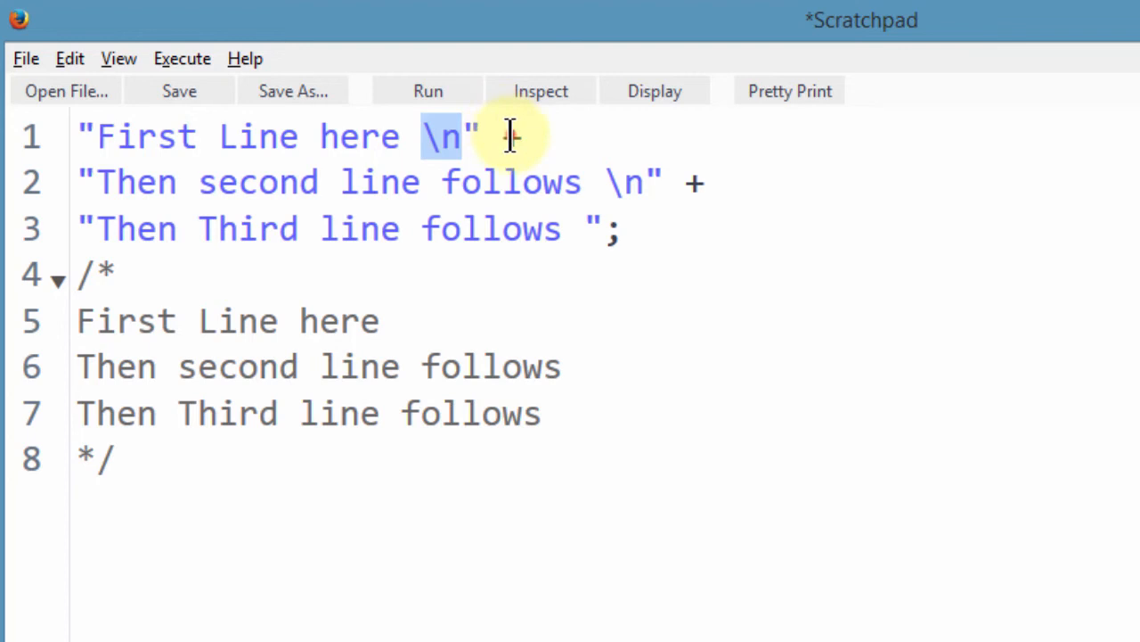
# Remove the plus signs after the strings and Display only the third line.
pyautogui.click(485, 138)
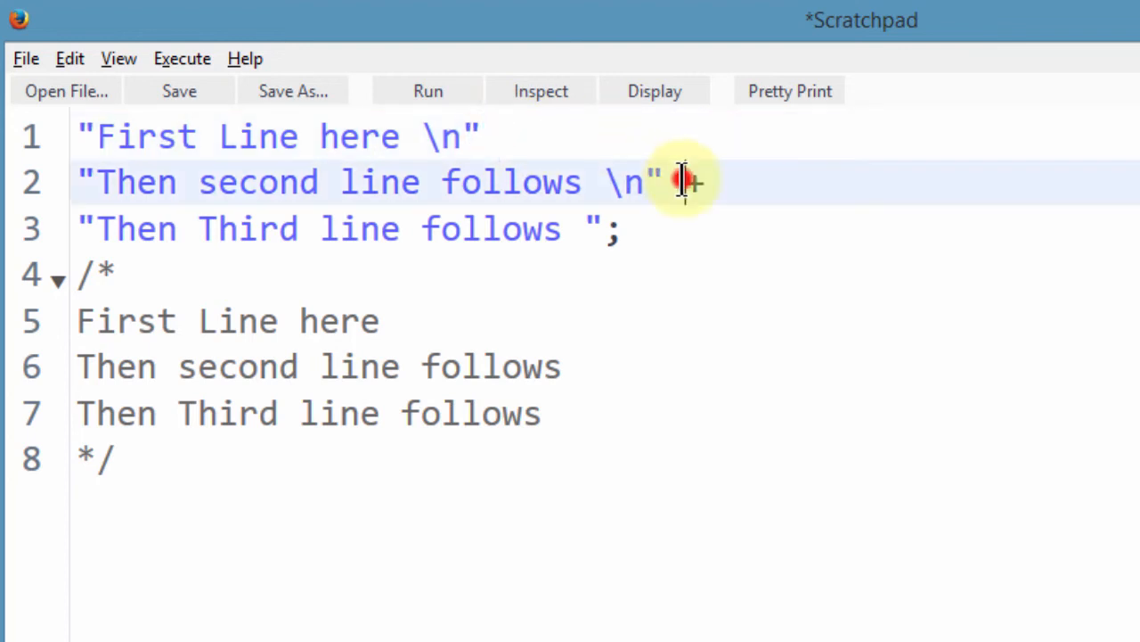
pyautogui.moveTo(656, 253)
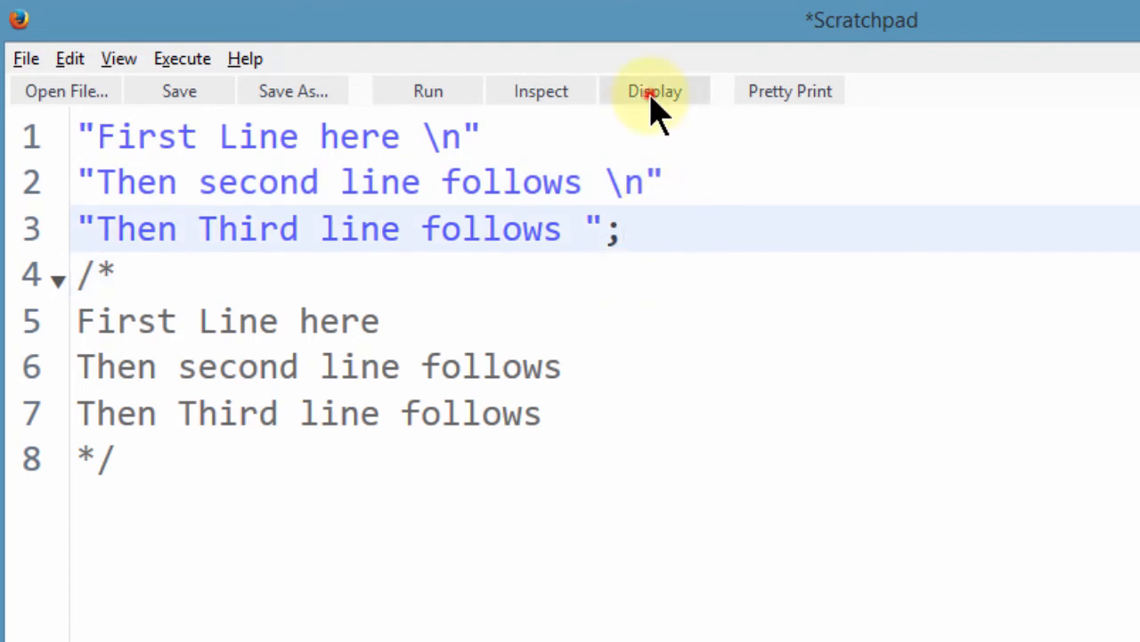
pyautogui.click(654, 89)
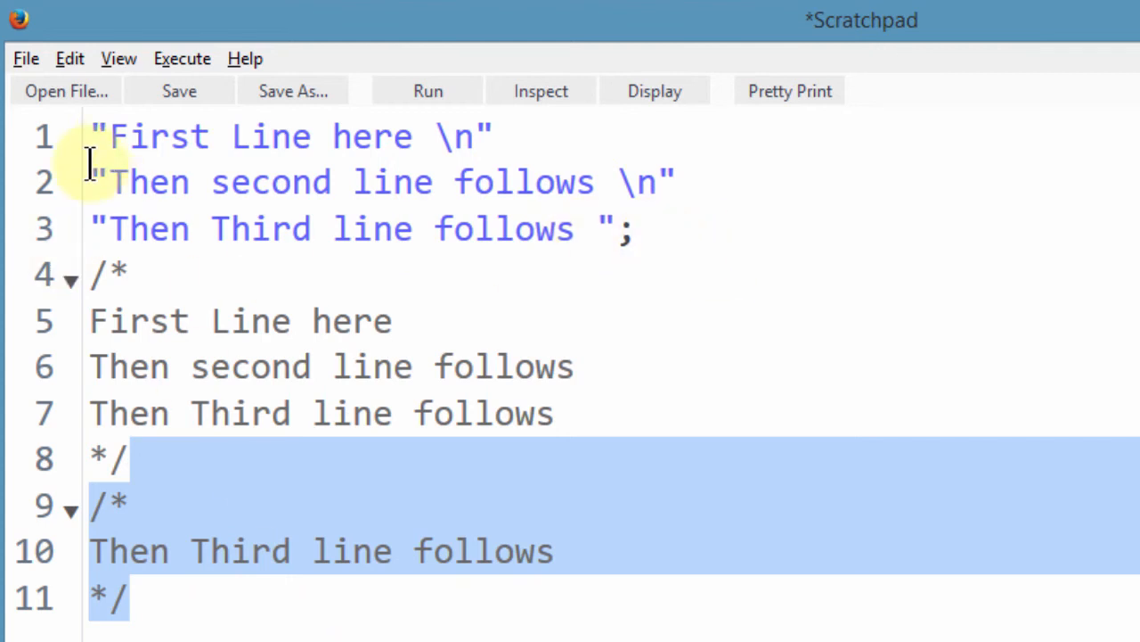
# Wrap the three strings in alert( ... ); and run it, producing the missing ) SyntaxError.
pyautogui.write('ale')
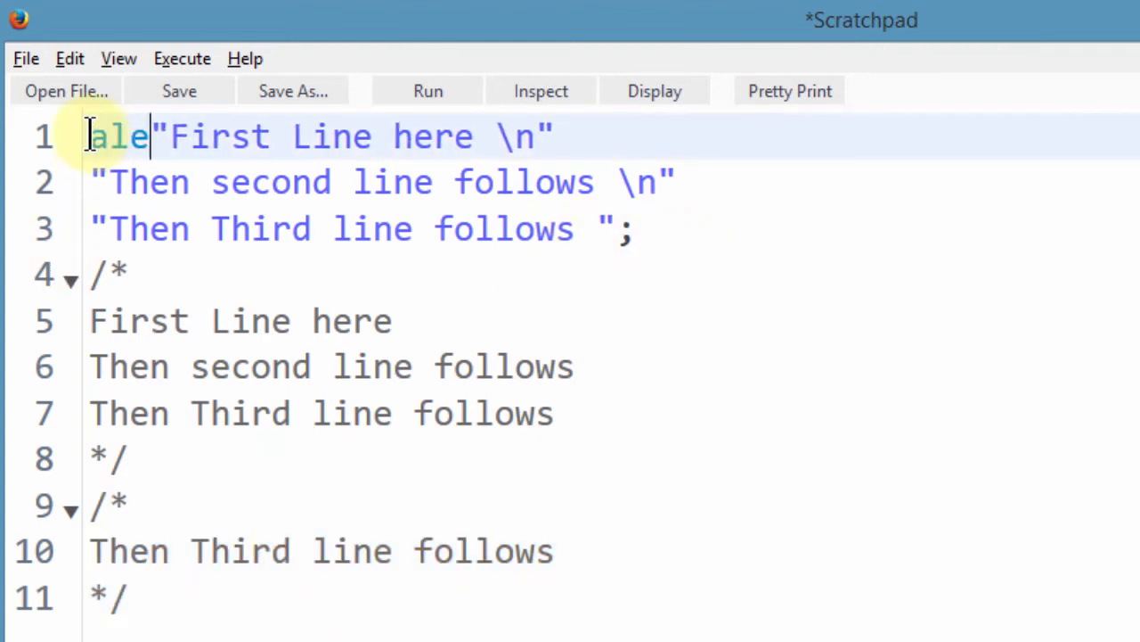
pyautogui.write('rt')
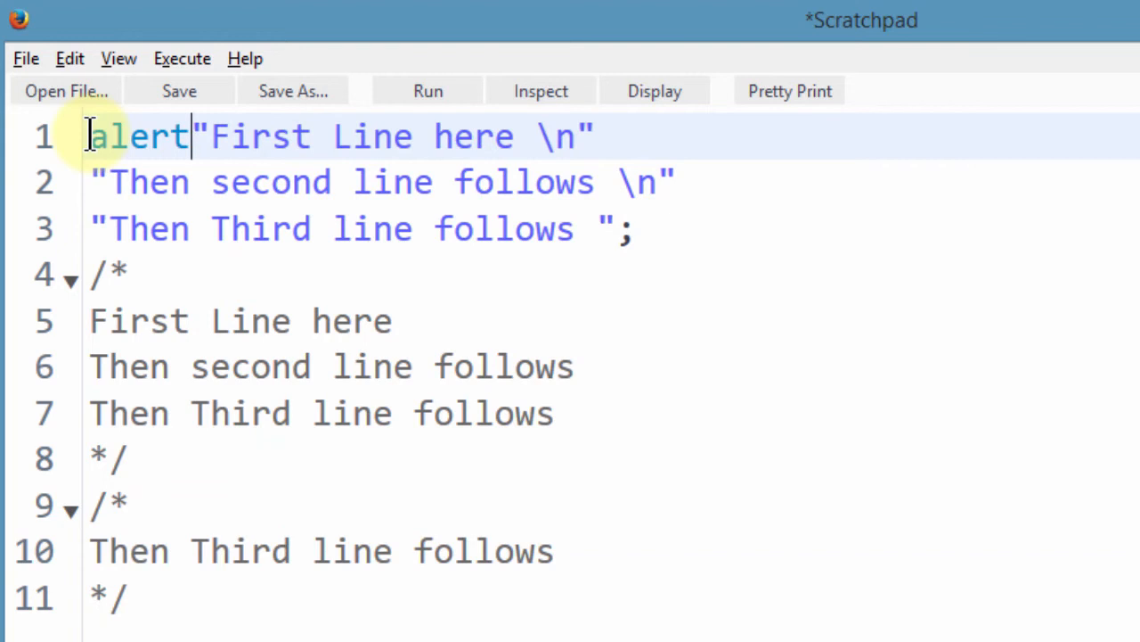
pyautogui.write('(')
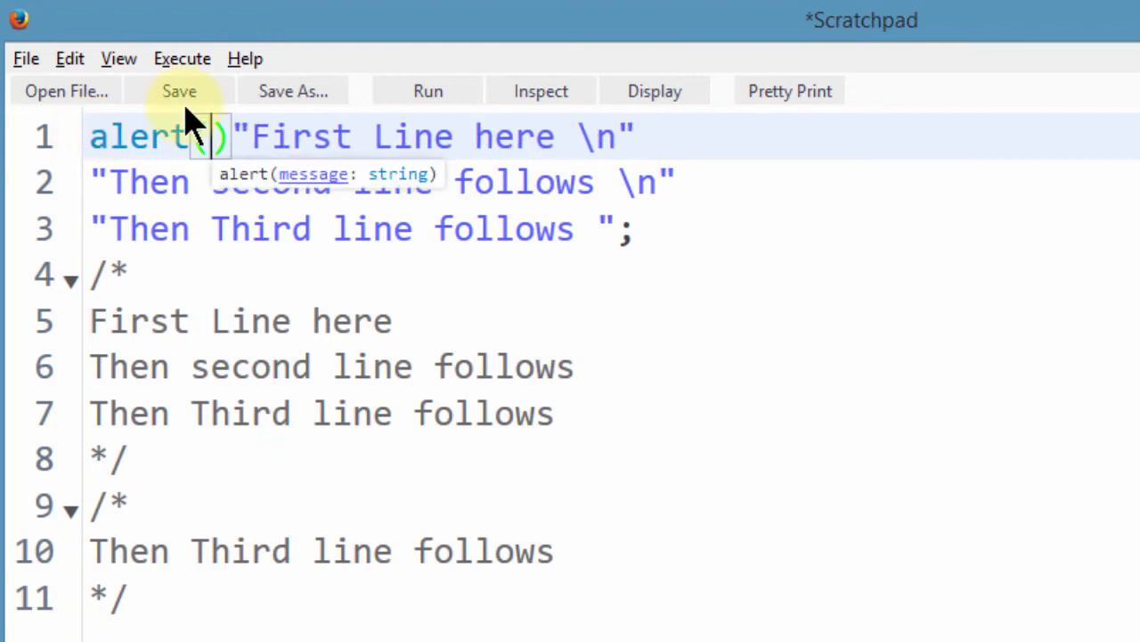
pyautogui.moveTo(617, 240)
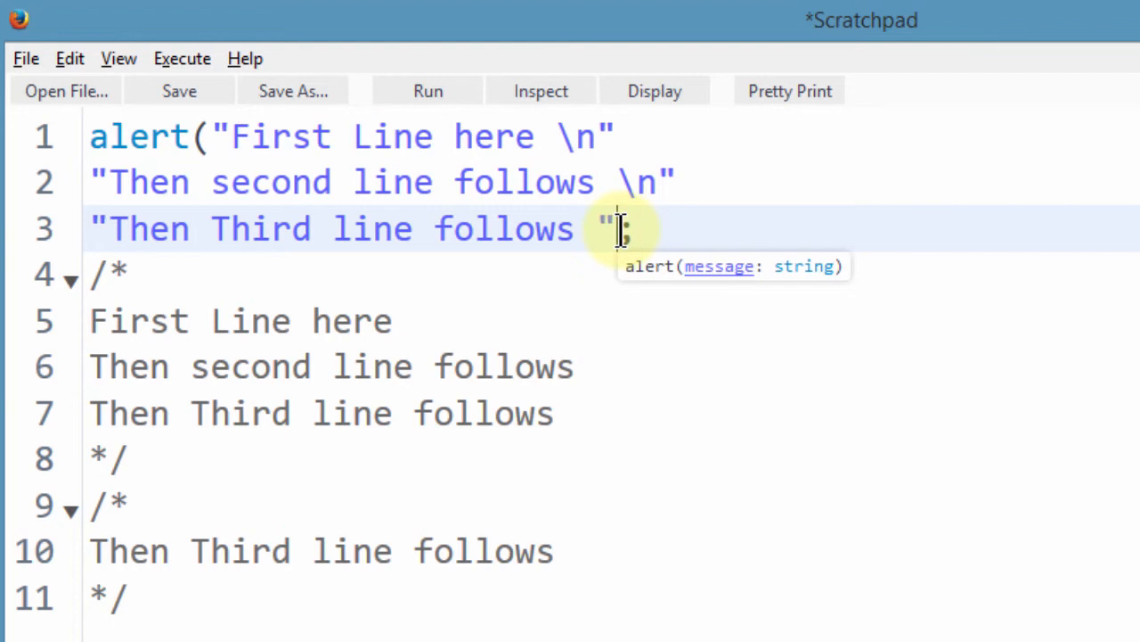
pyautogui.write(');')
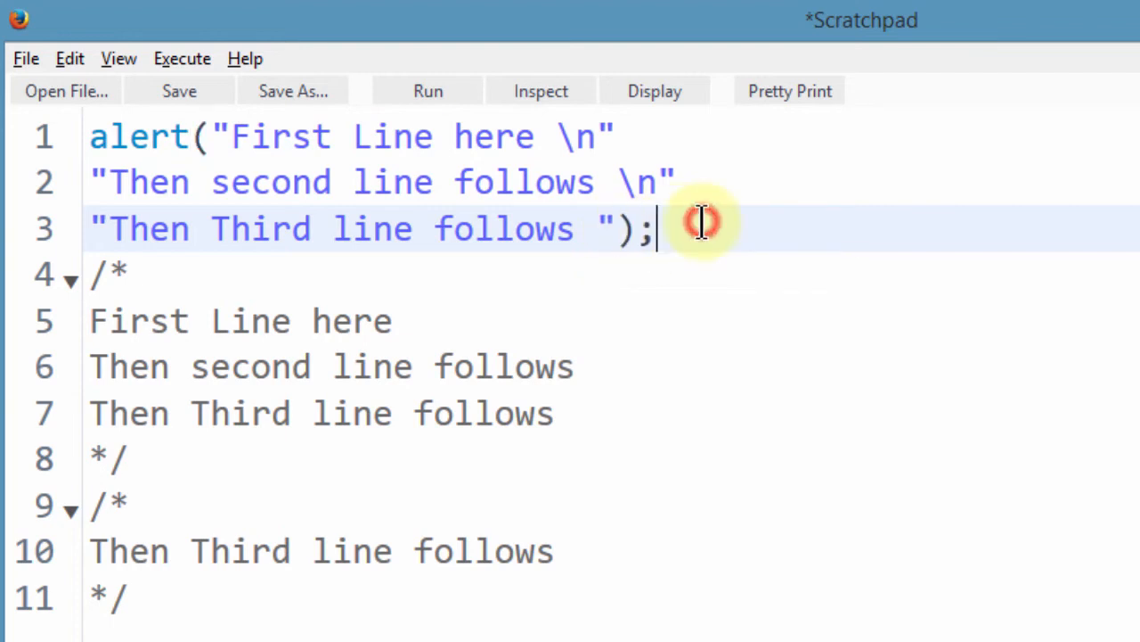
pyautogui.click(427, 89)
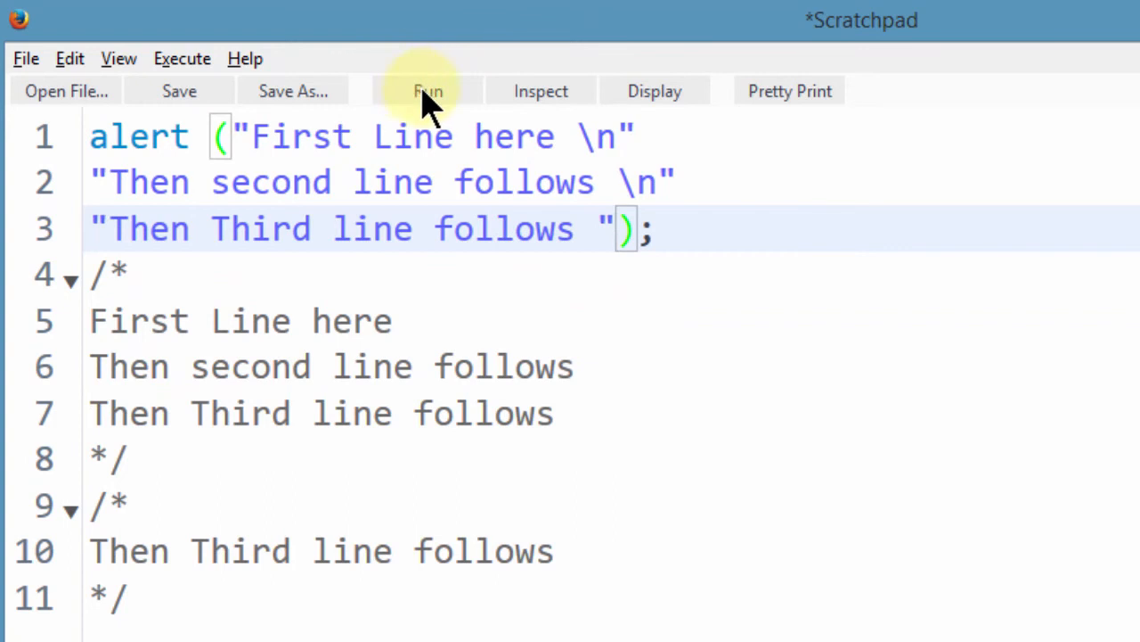
pyautogui.click(428, 89)
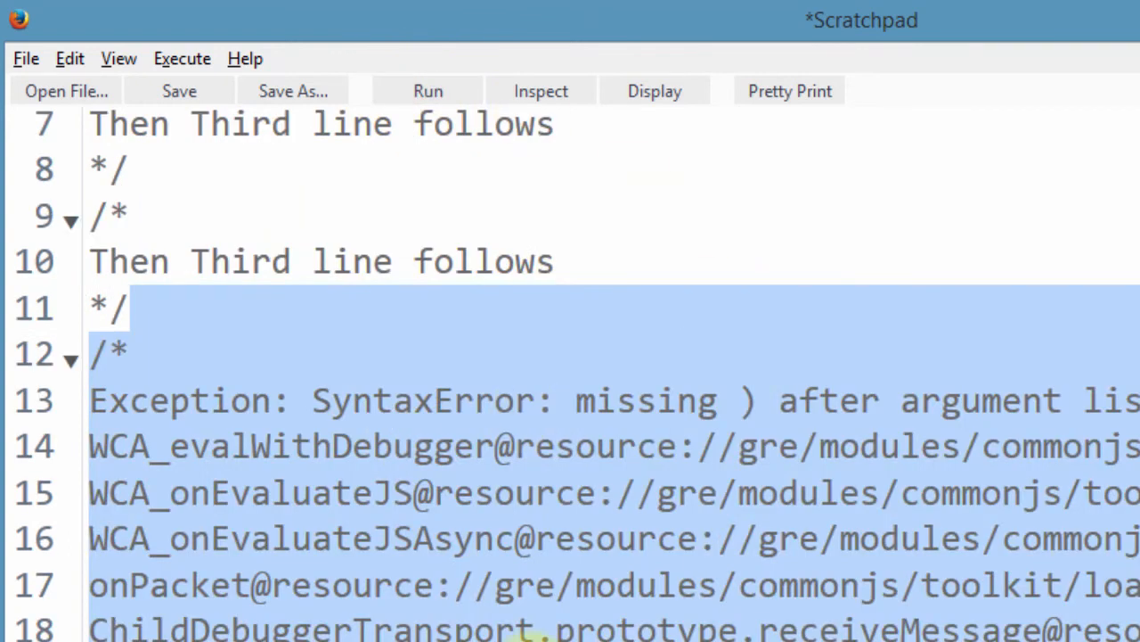
pyautogui.scroll(3)
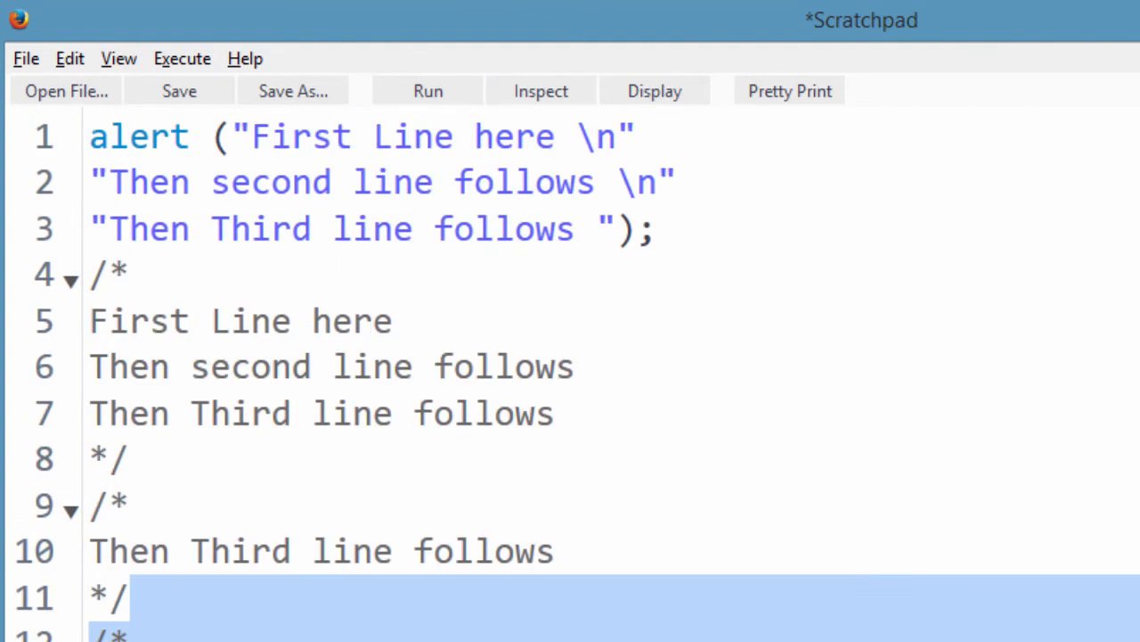
pyautogui.click(638, 136)
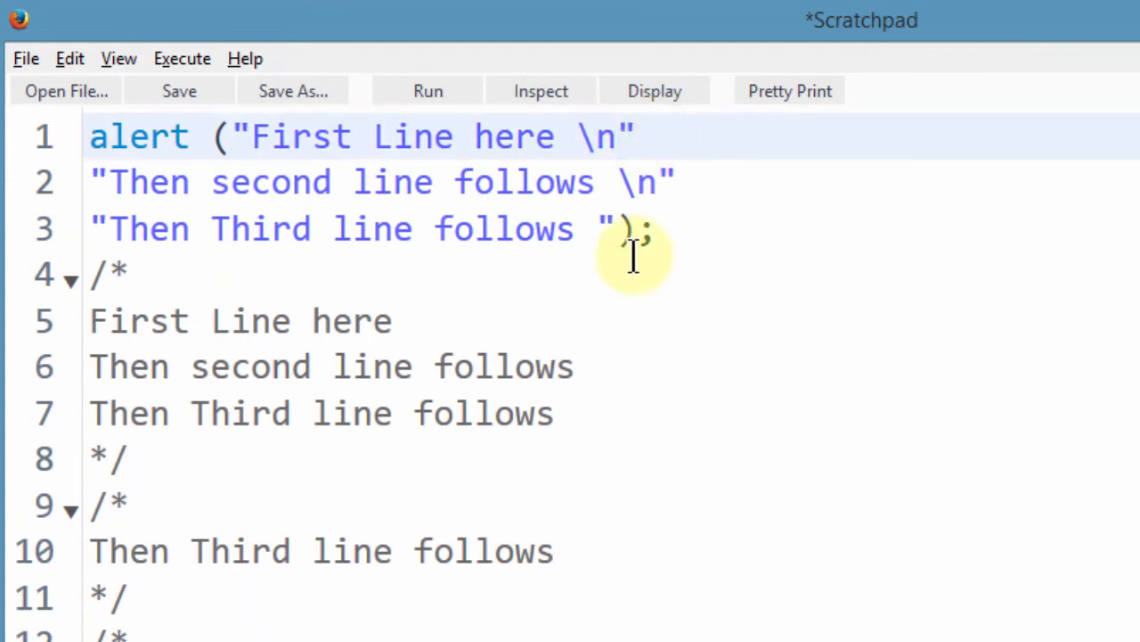
# Join the strings with + and run the alert, dismissing the three-line dialog.
pyautogui.write('+')
pyautogui.click(613, 182)
pyautogui.write(' +')
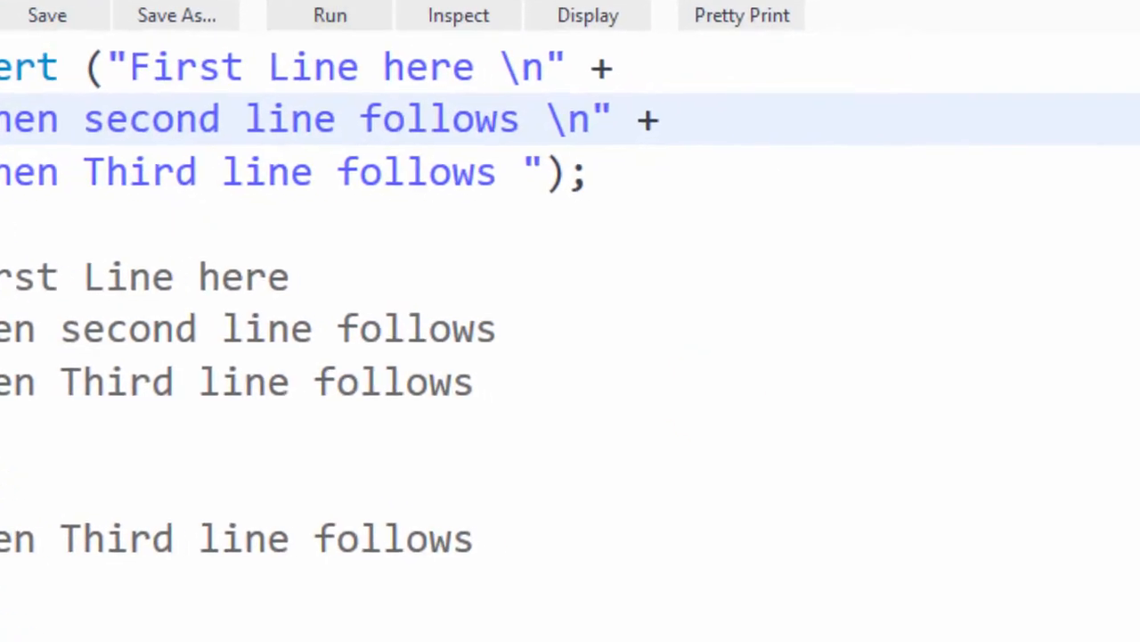
pyautogui.click(329, 14)
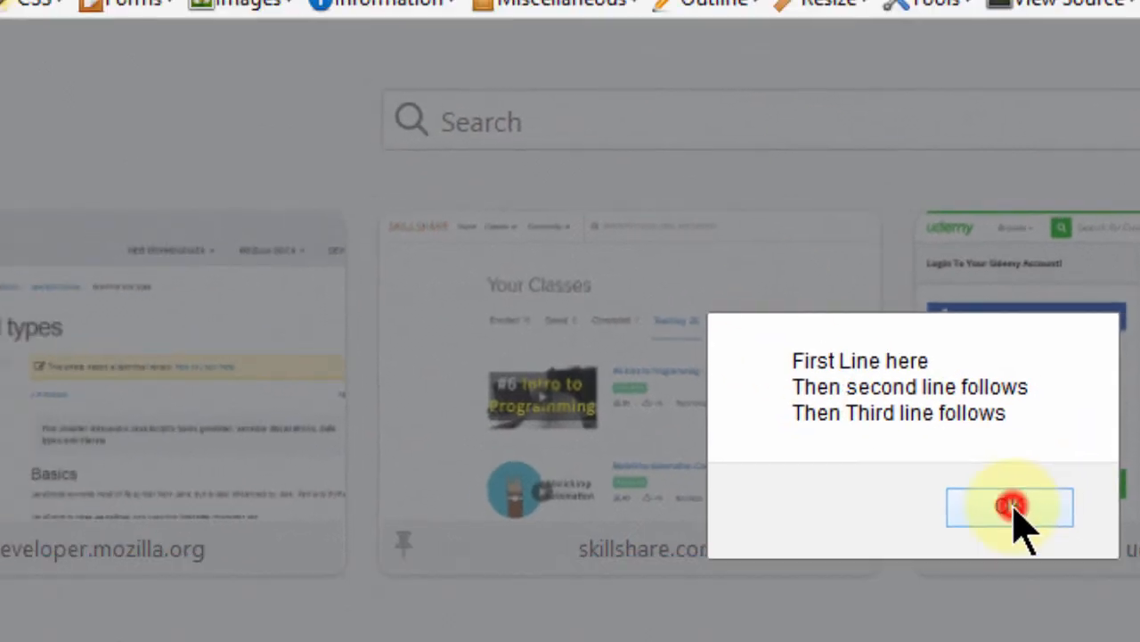
pyautogui.click(1011, 508)
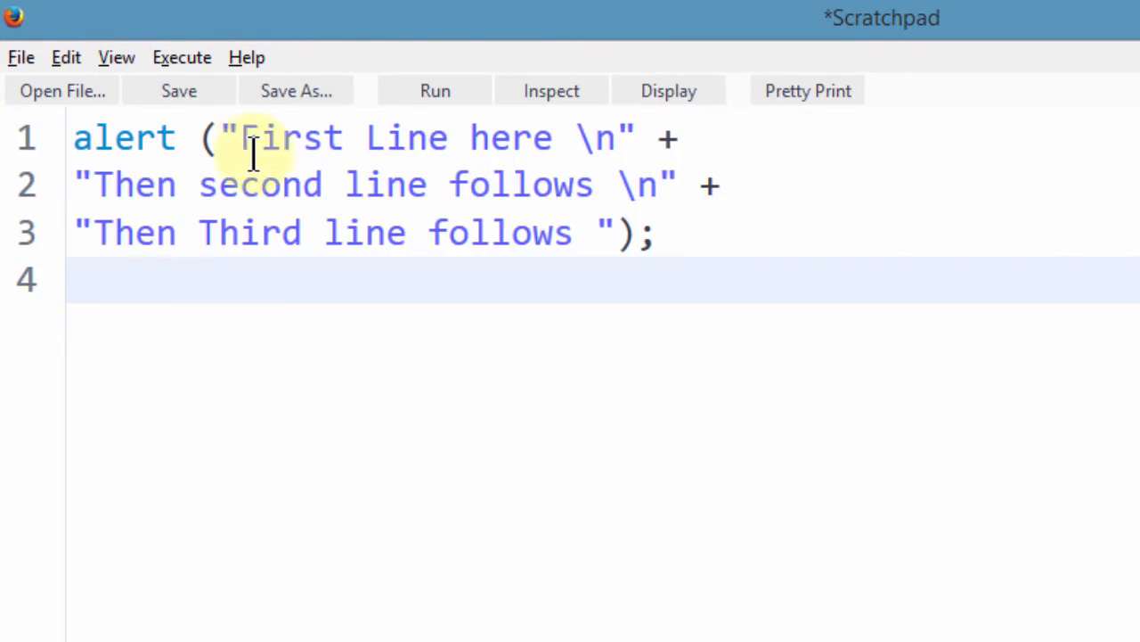
# Replace the outer double quotes with backticks and drop \n and + from the strings.
pyautogui.click(656, 137)
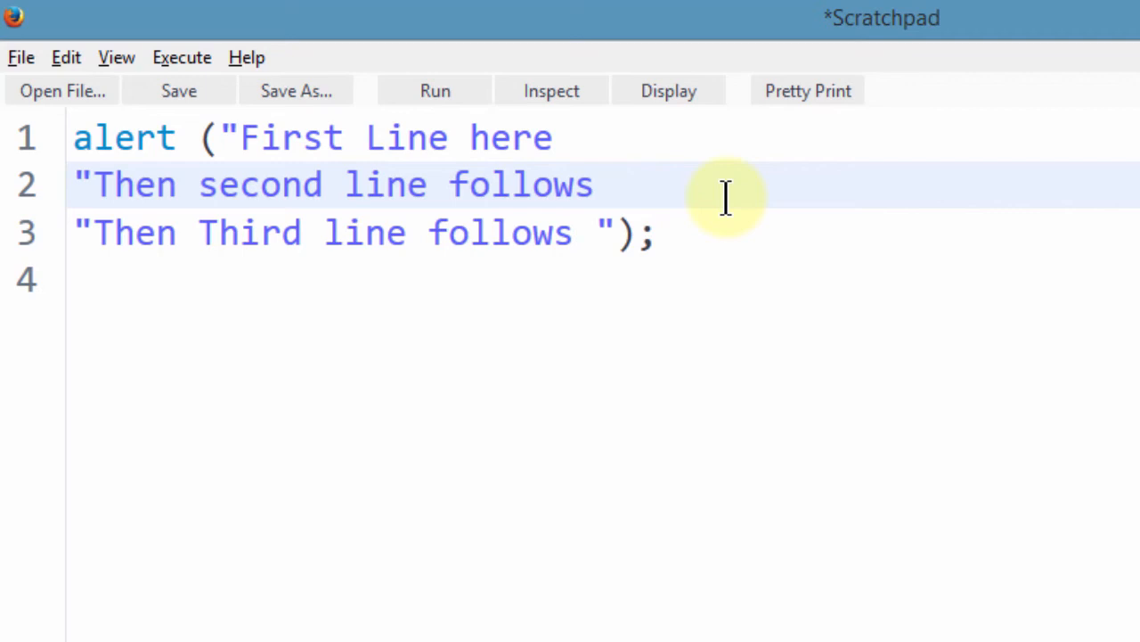
pyautogui.click(624, 232)
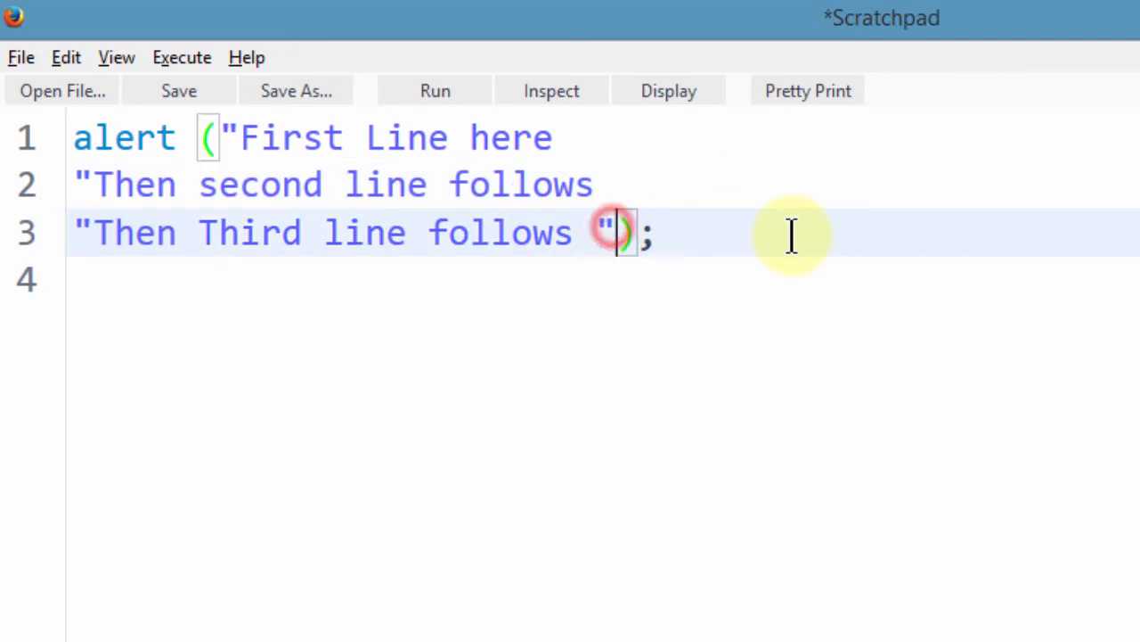
pyautogui.press('Backspace')
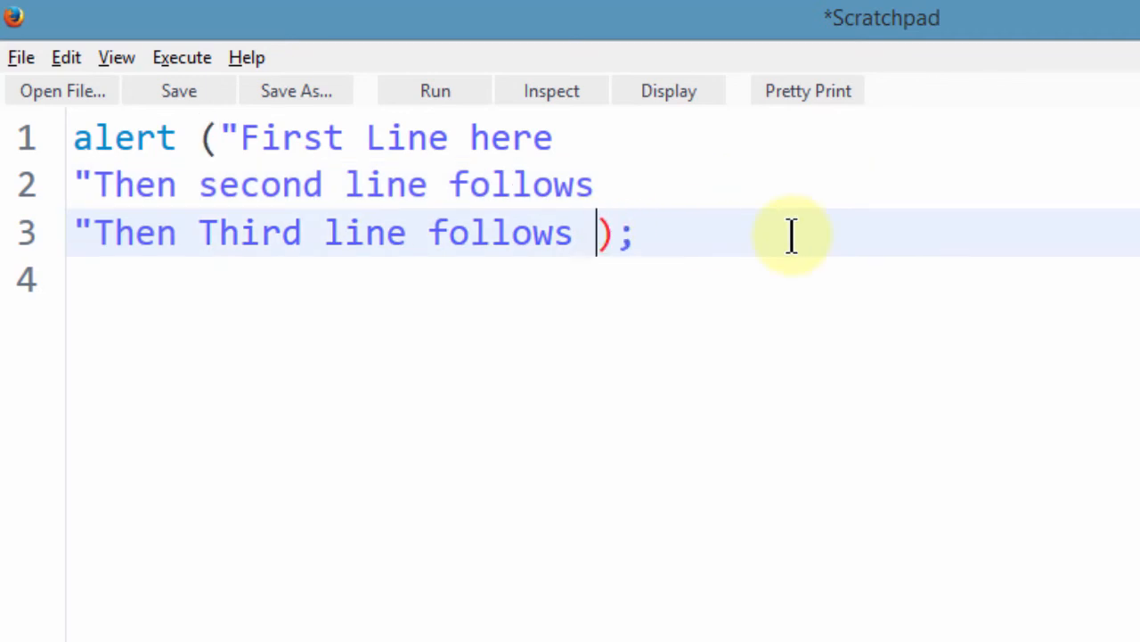
pyautogui.write('`')
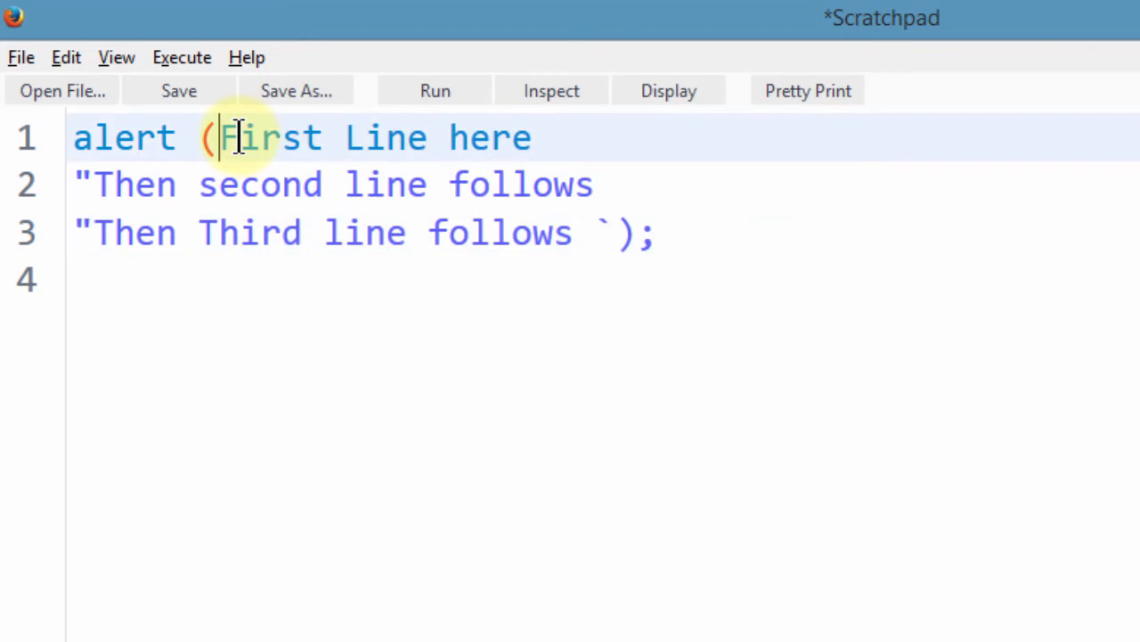
pyautogui.write('1')
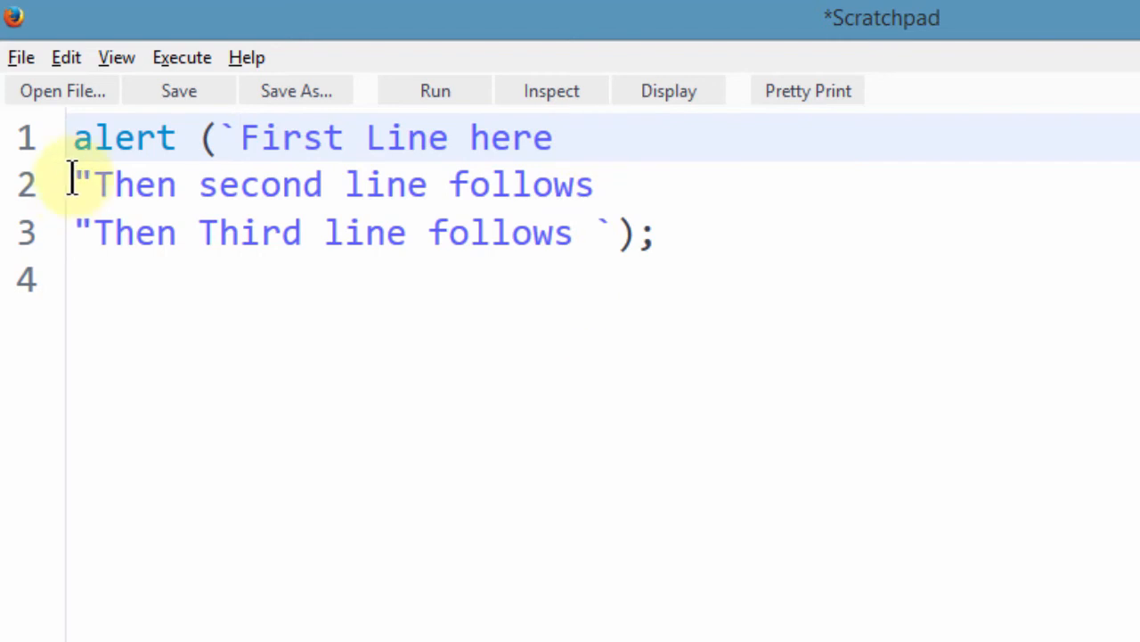
pyautogui.click(78, 231)
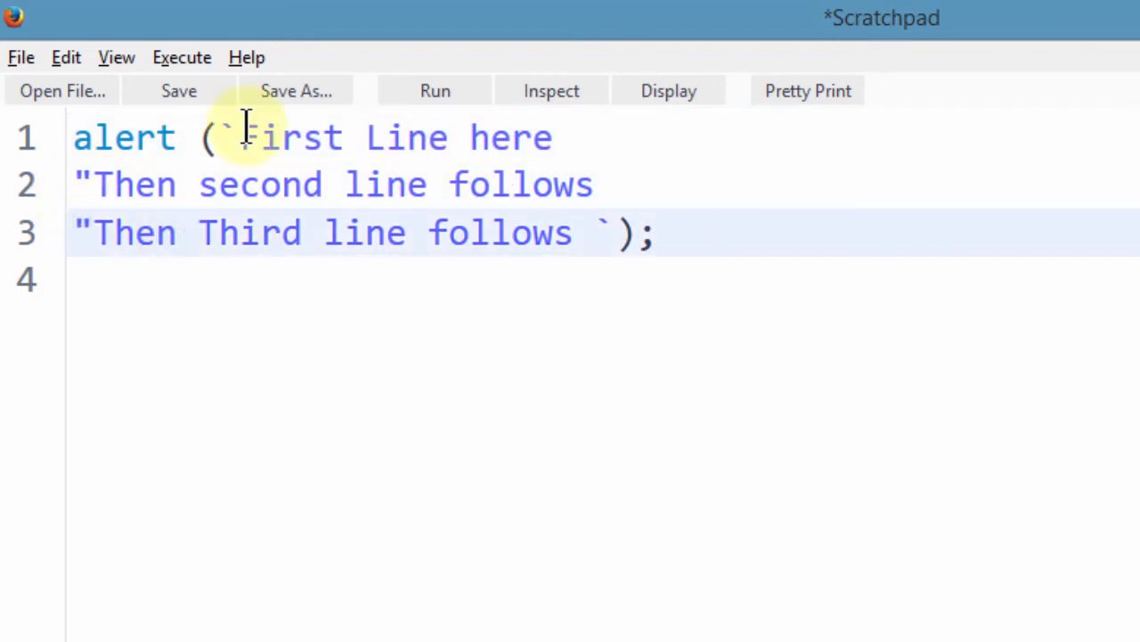
# Select lines 1-2 of the backtick string to review them, then deselect.
pyautogui.click(553, 139)
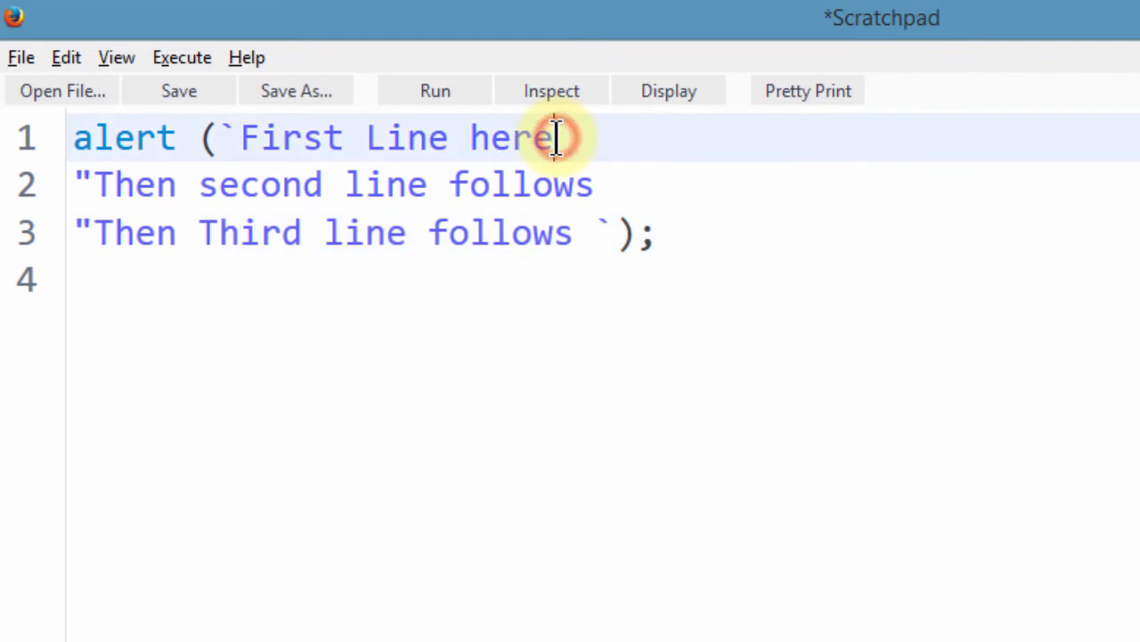
pyautogui.moveTo(556, 139); pyautogui.dragTo(609, 183)
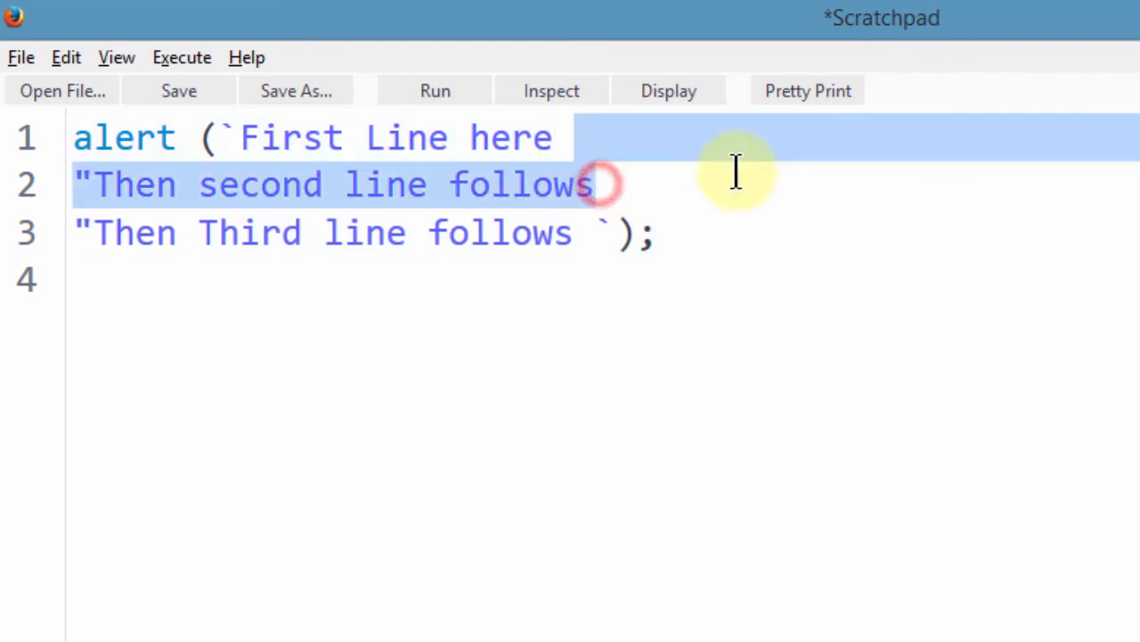
pyautogui.click(580, 232)
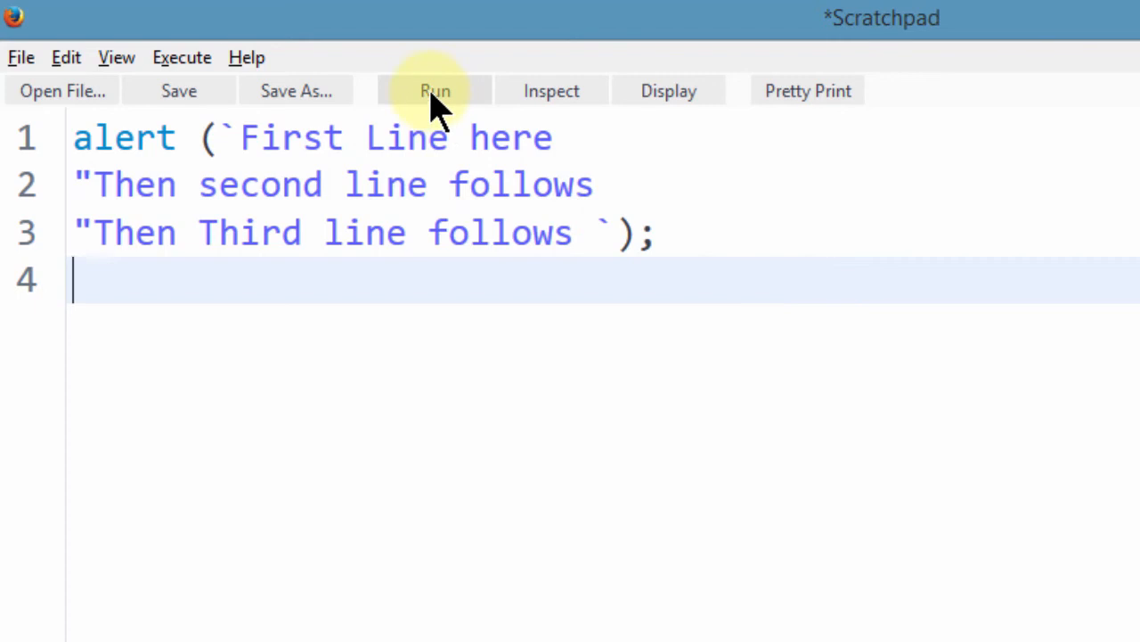
# Run the backtick alert and dismiss the dialog showing stray leading quotes.
pyautogui.click(434, 90)
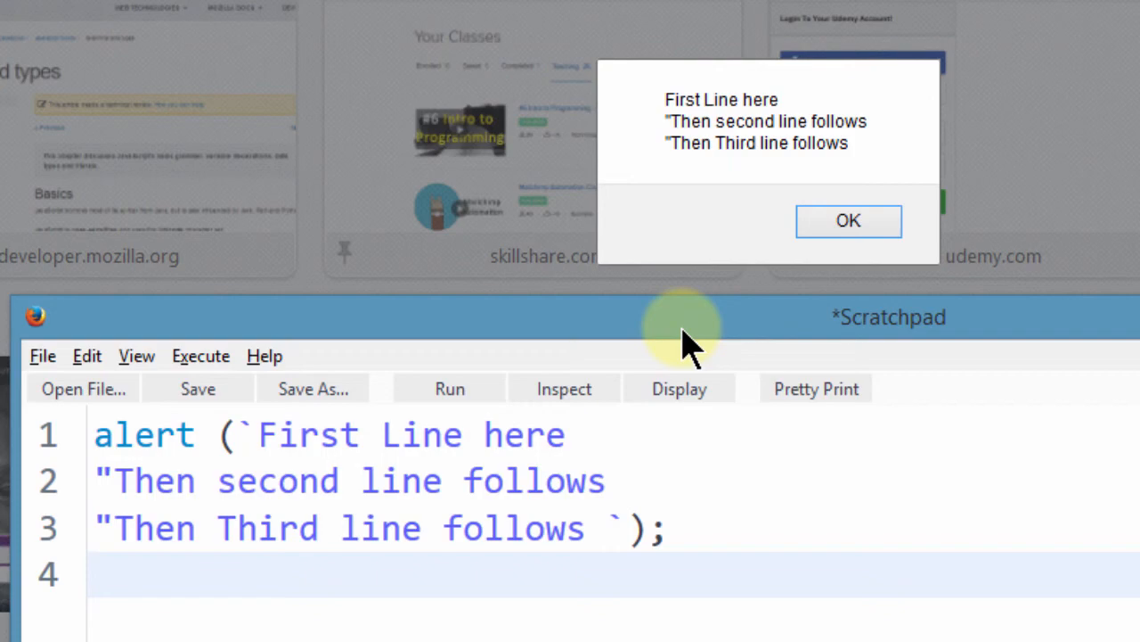
pyautogui.click(848, 221)
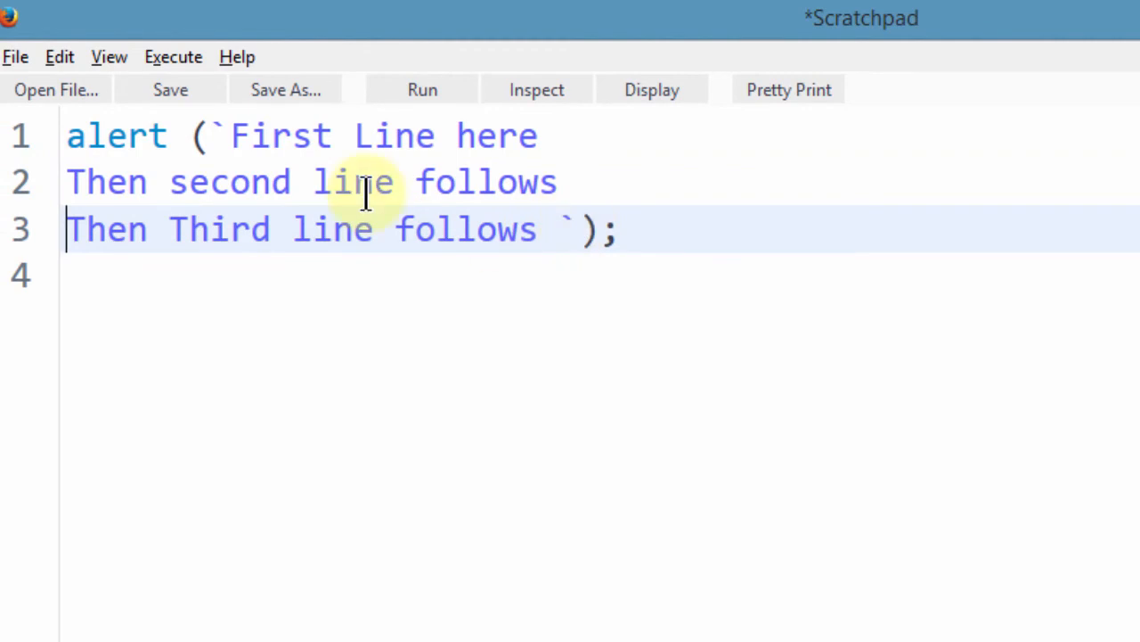
# Strip the alert wrapper to a bare backtick string ending in `; and display its three-line value.
pyautogui.click(67, 135)
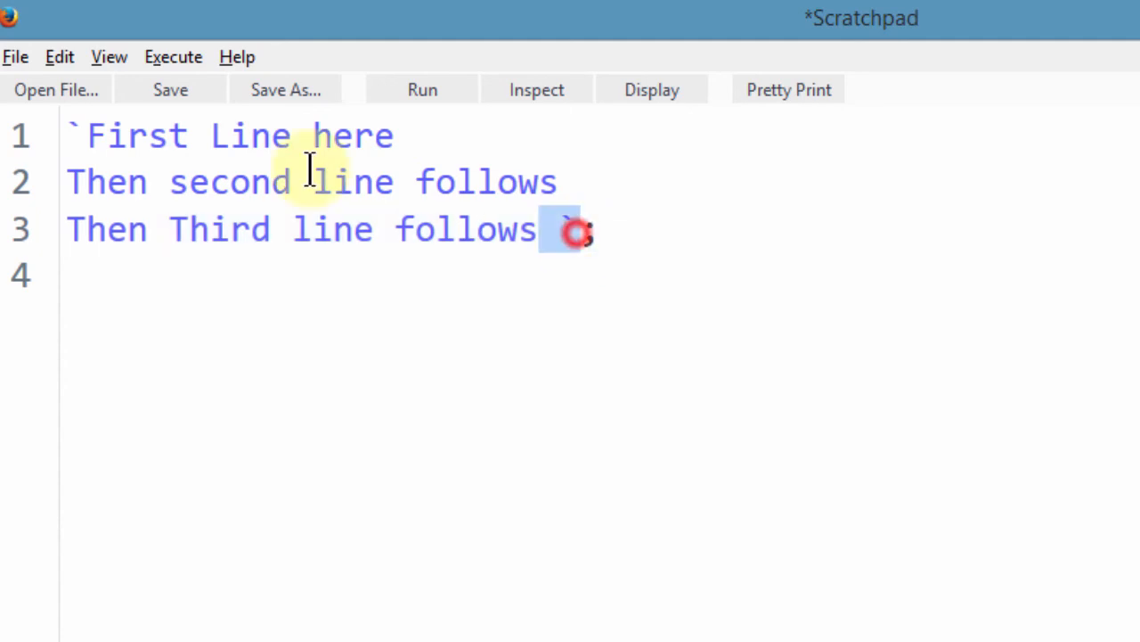
pyautogui.write('`;')
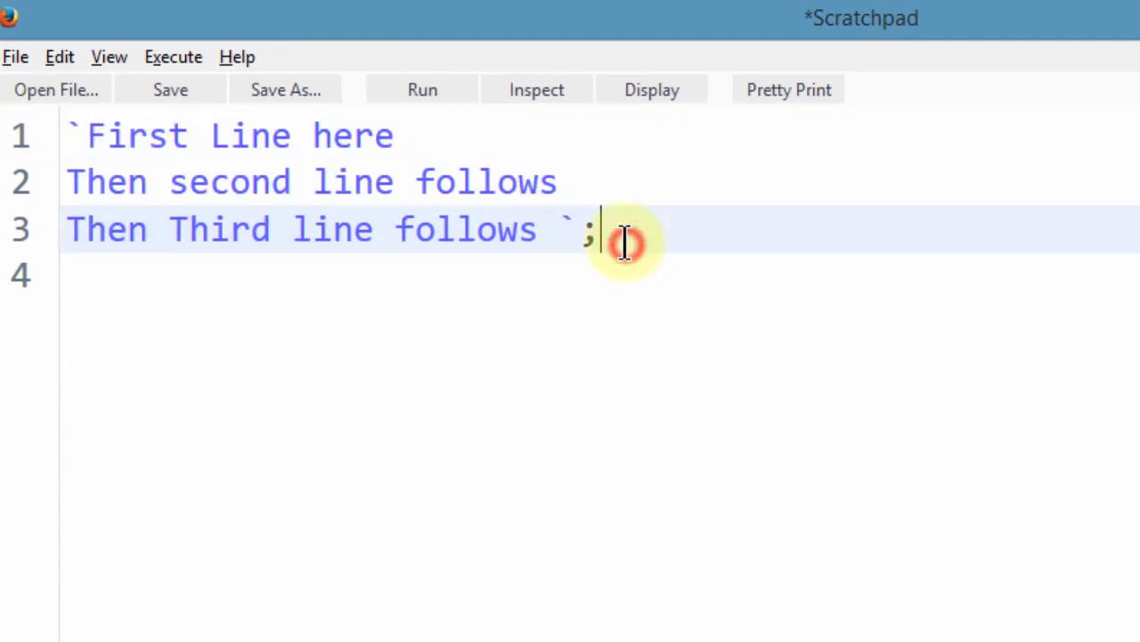
pyautogui.moveTo(652, 89)
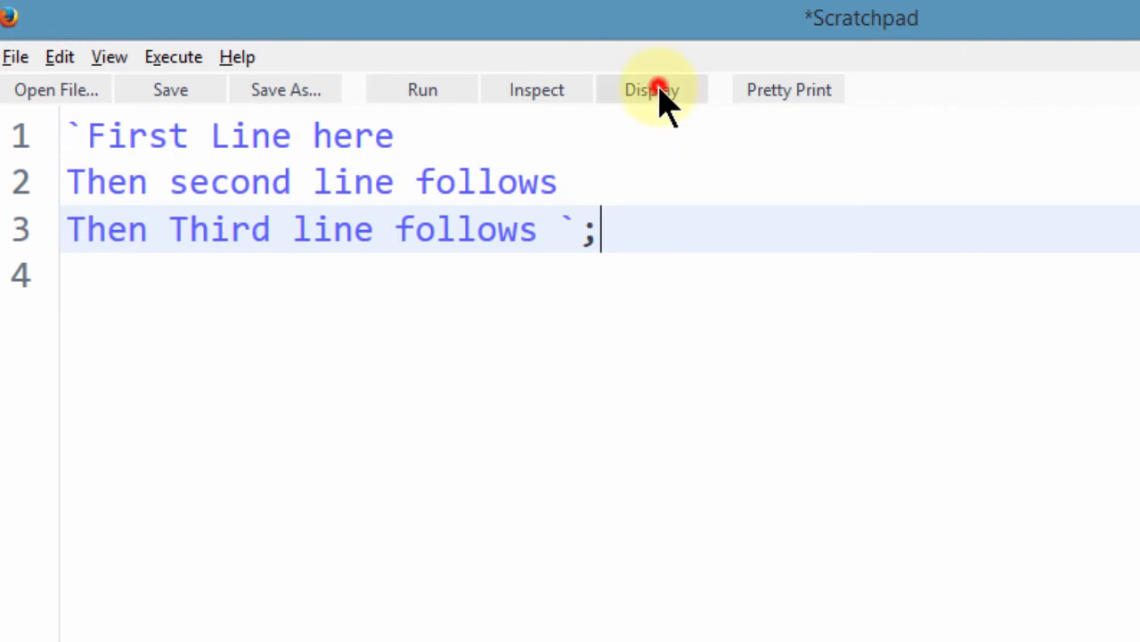
pyautogui.click(653, 89)
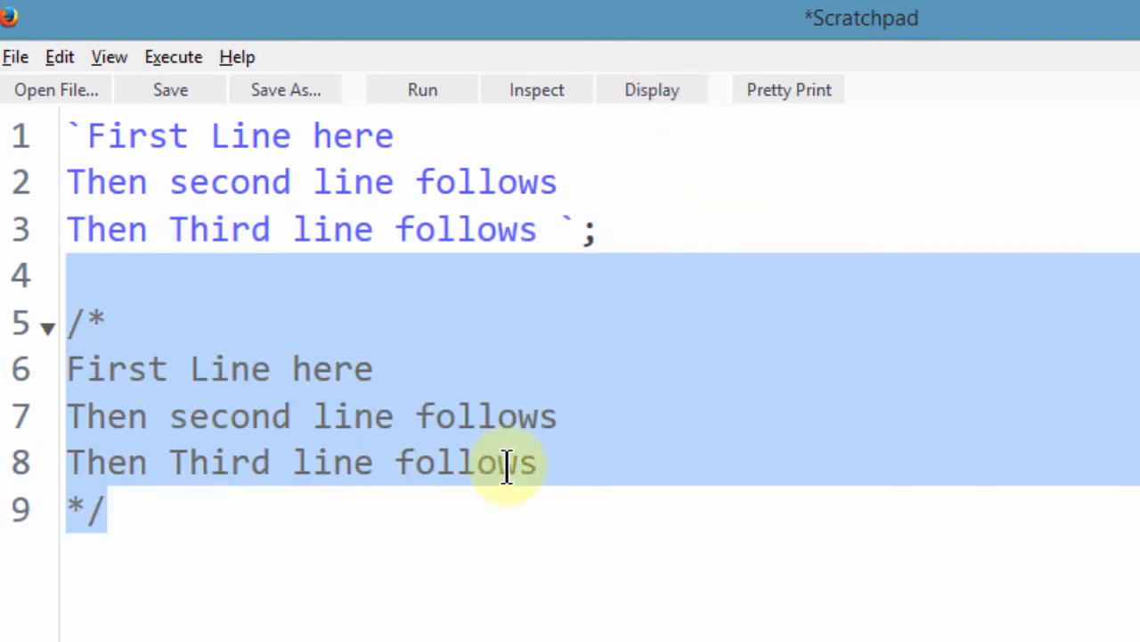
pyautogui.click(108, 182)
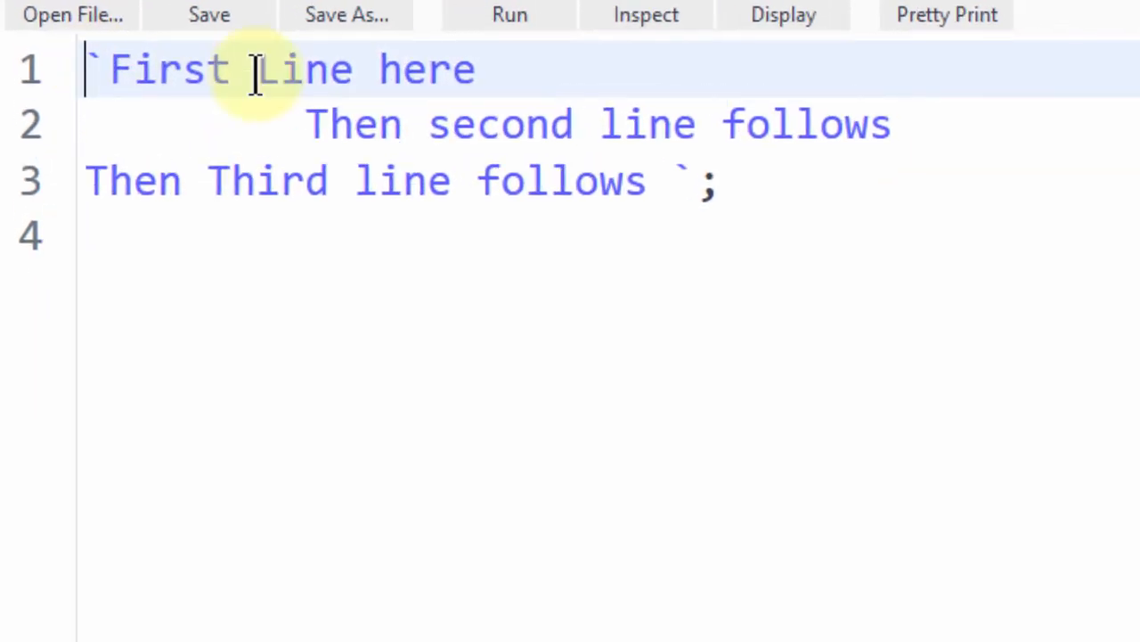
pyautogui.press('BackSpace')
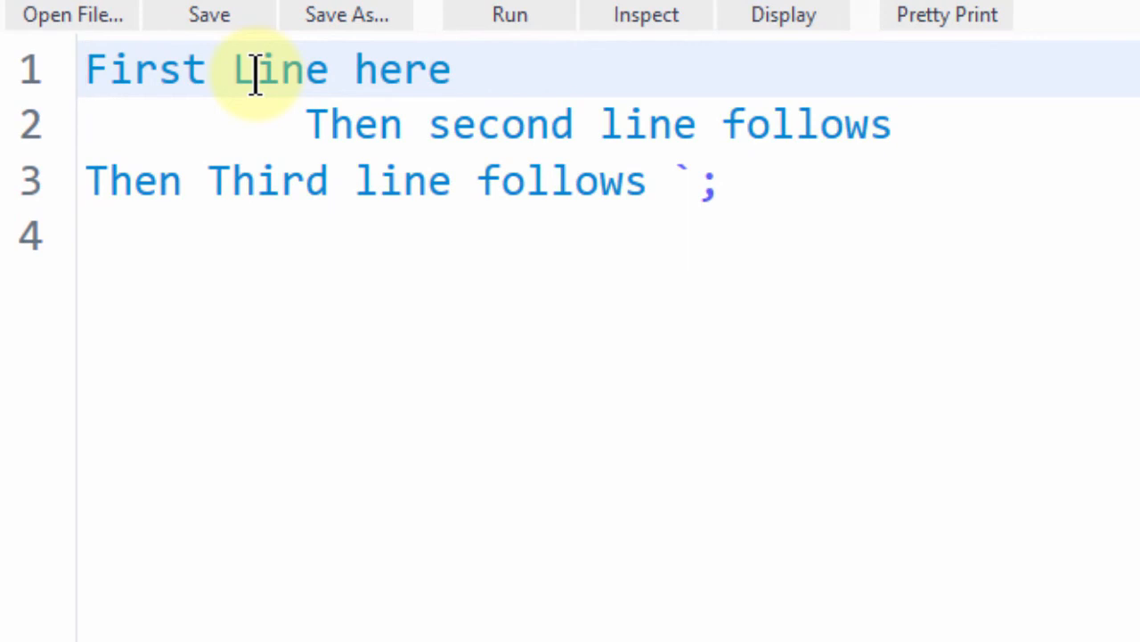
pyautogui.write("'")
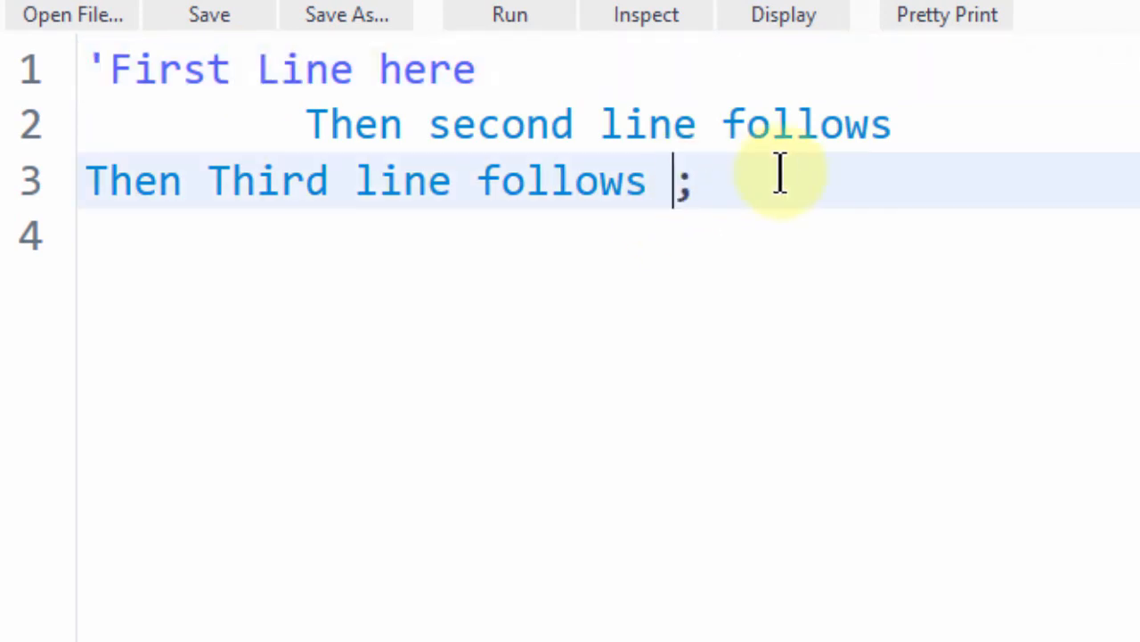
pyautogui.write("''")
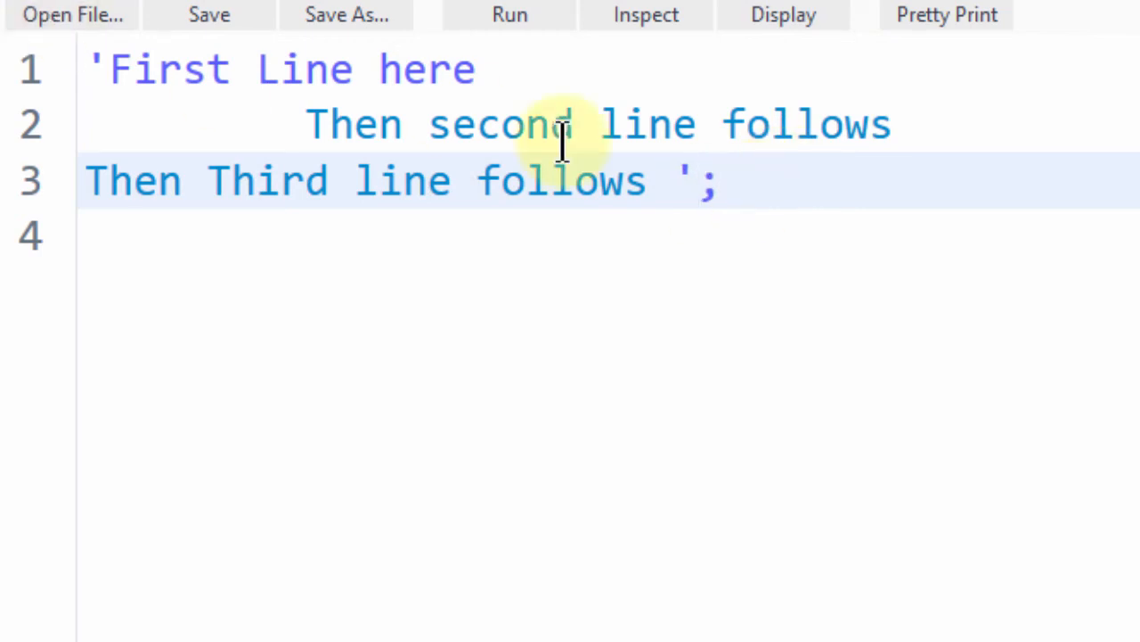
pyautogui.click(716, 182)
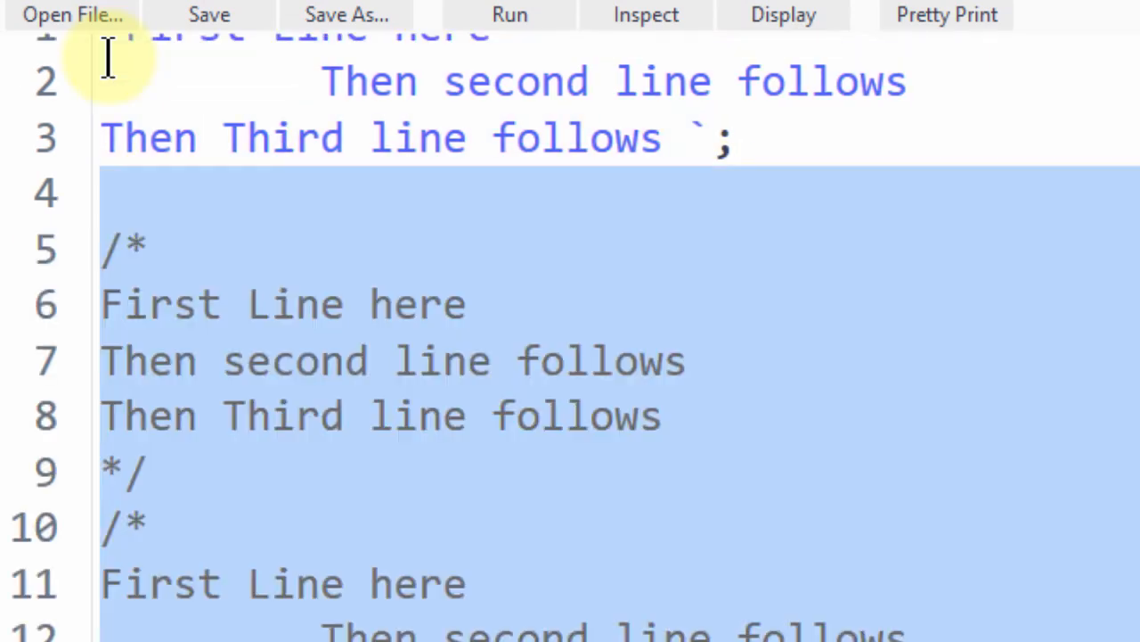
pyautogui.press('Delete')
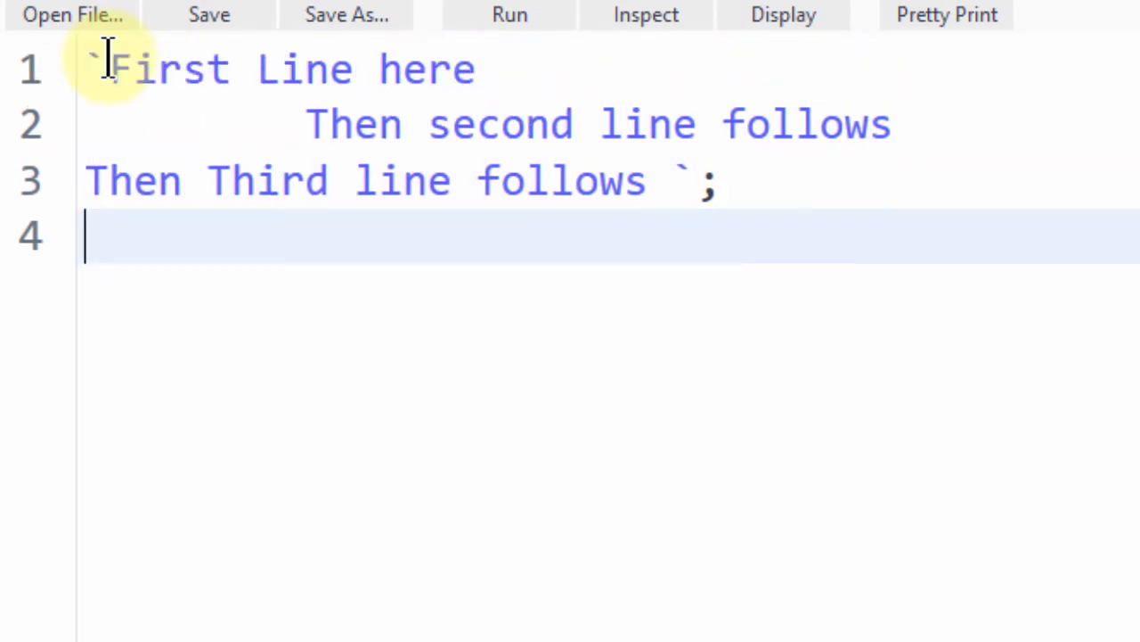
pyautogui.moveTo(680, 182)
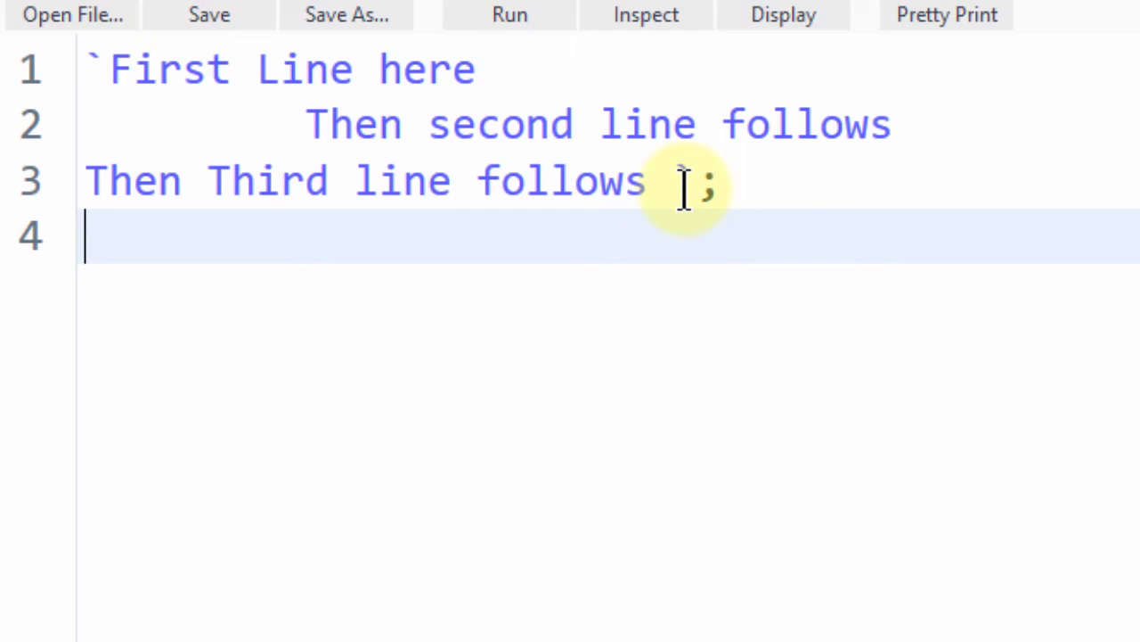